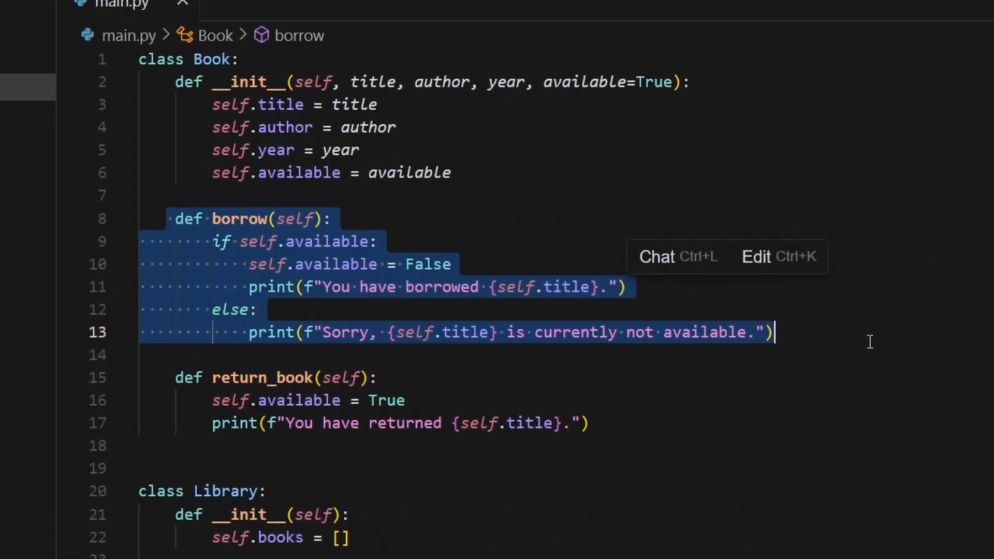
# - Send the selected borrow method to a new chat and start asking 'What does'
pyautogui.click(657, 257)
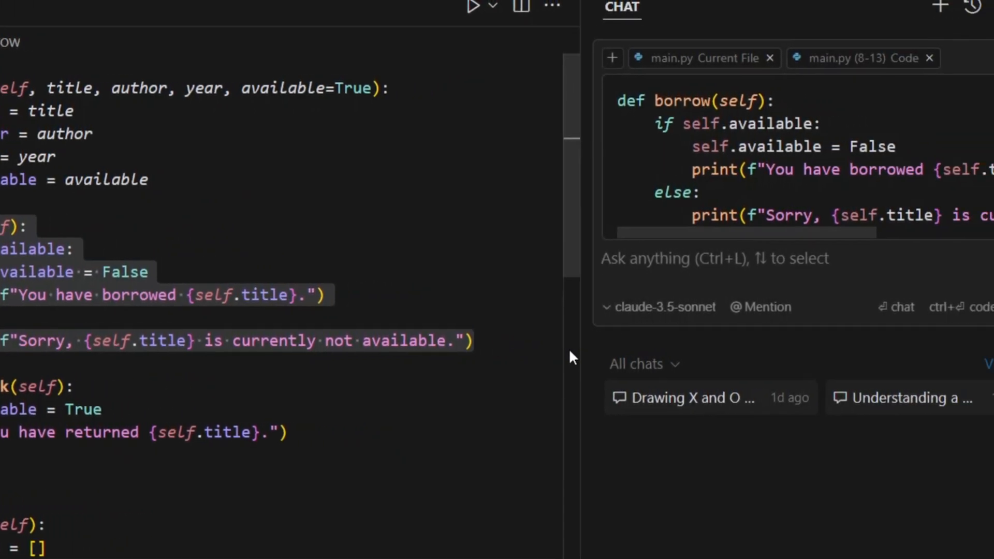
pyautogui.write('What does')
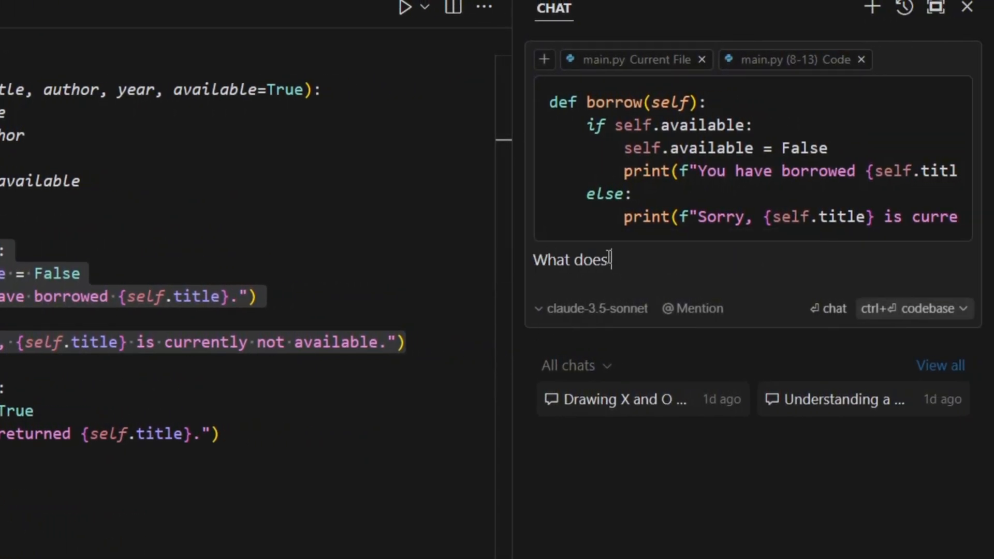
pyautogui.press('Return')
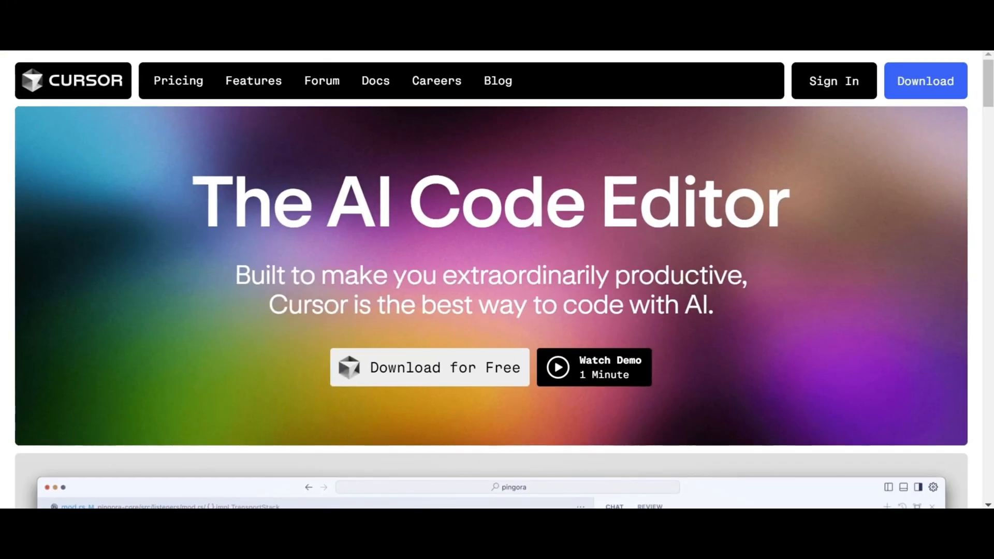
pyautogui.scroll(-3)
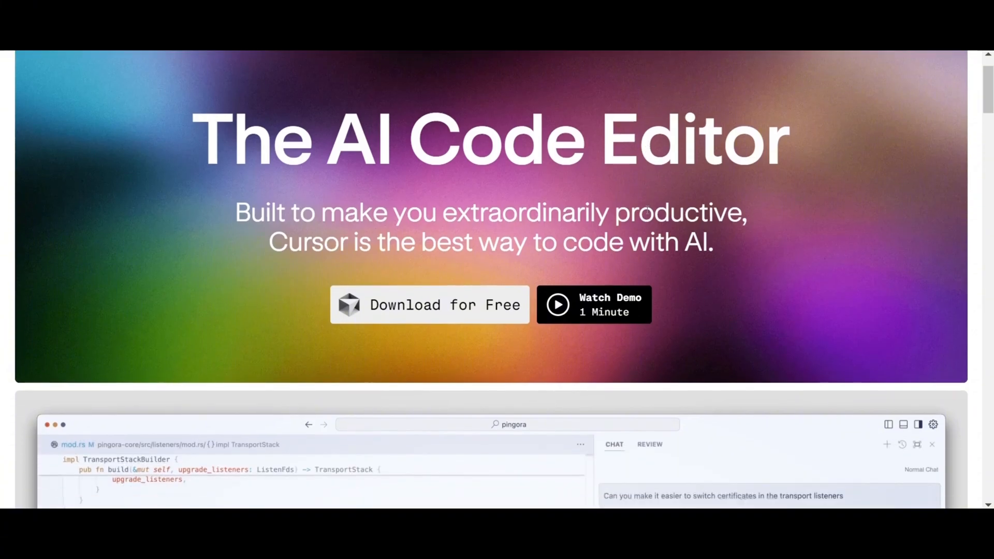
pyautogui.scroll(-3)
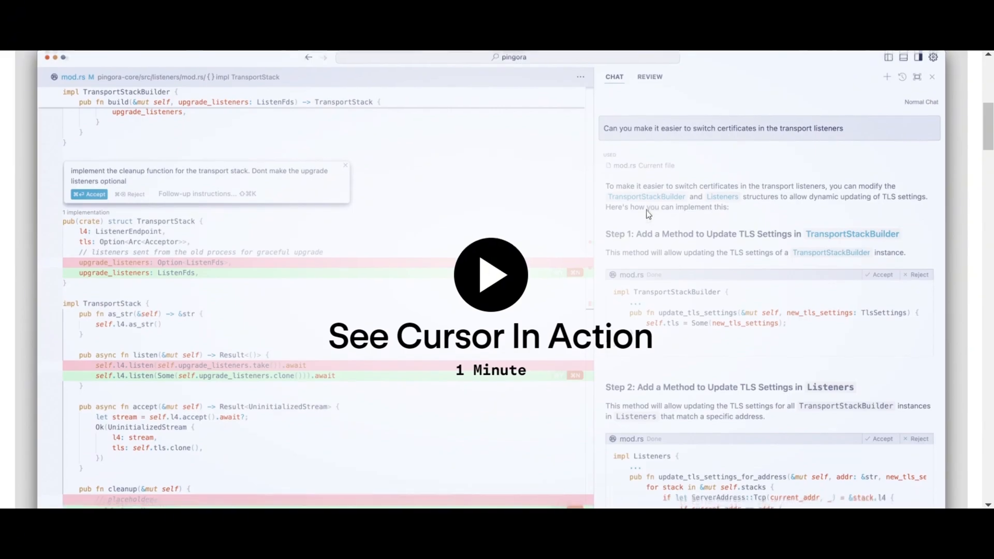
pyautogui.scroll(-3)
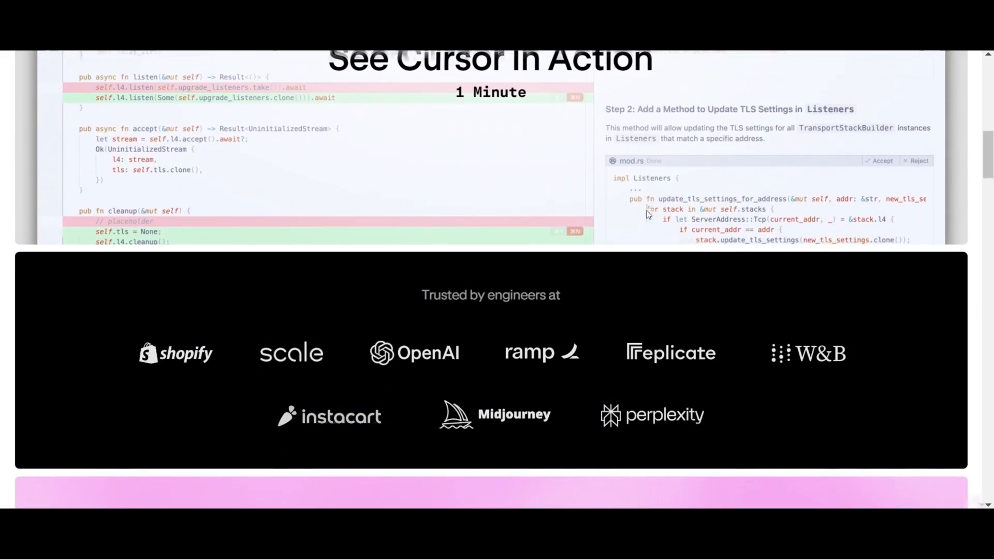
pyautogui.scroll(-3)
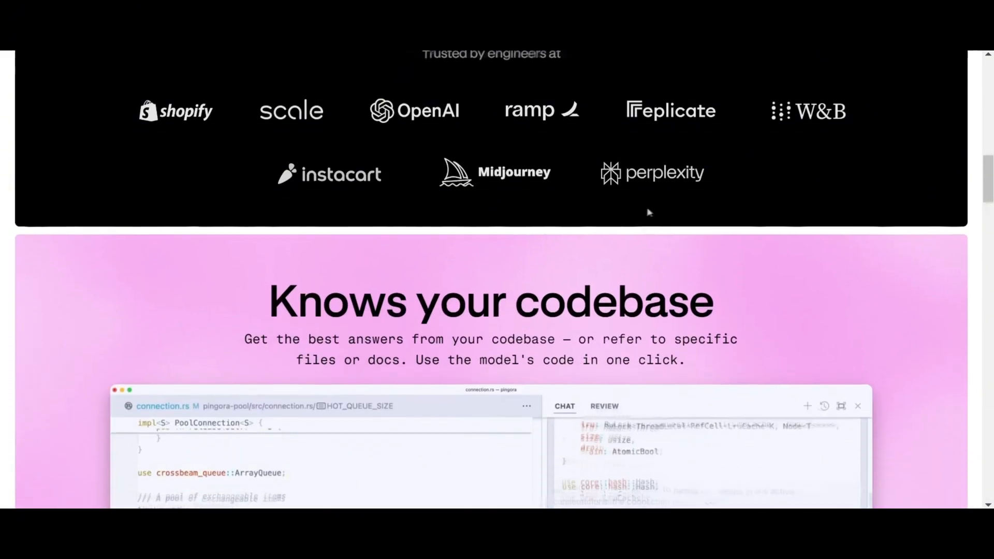
pyautogui.scroll(-3)
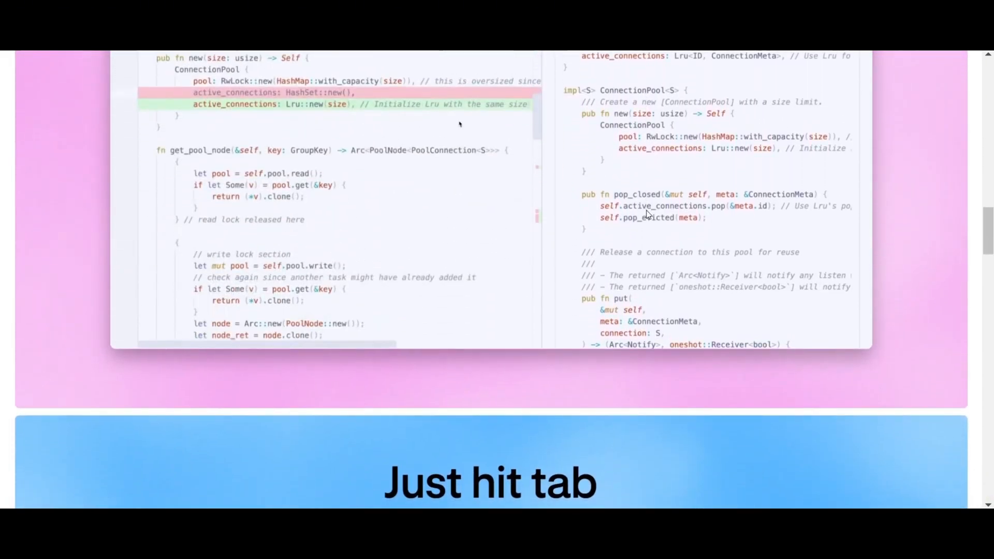
pyautogui.scroll(-3)
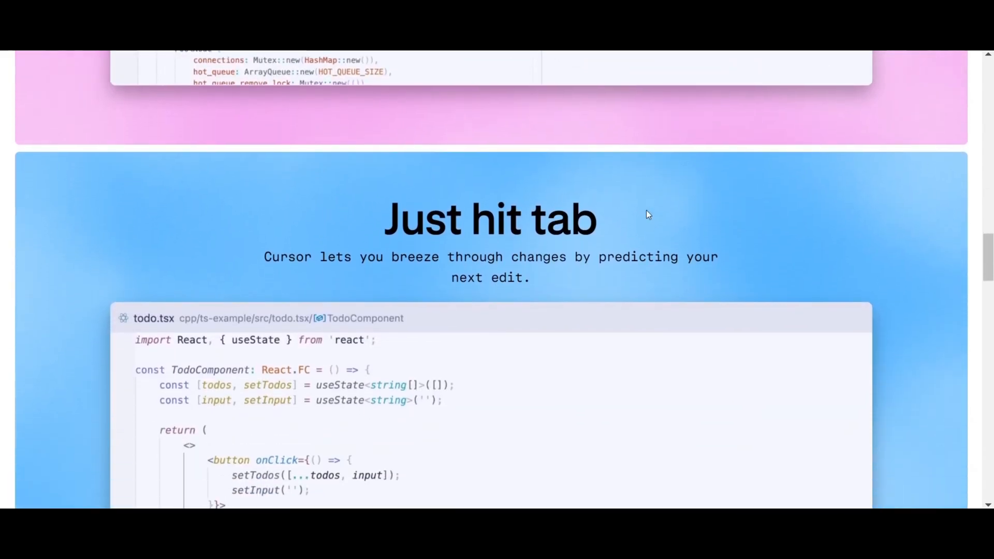
pyautogui.scroll(-3)
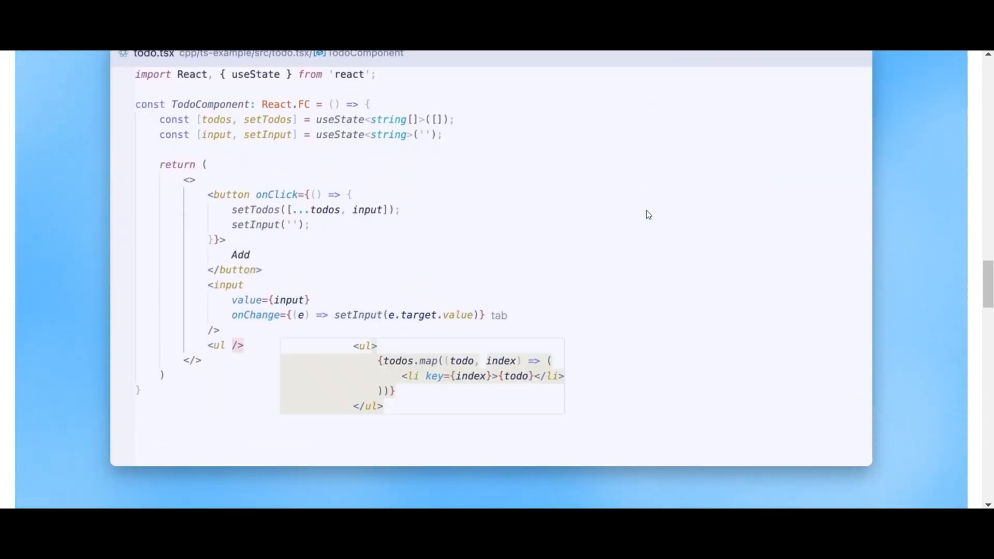
pyautogui.scroll(-3)
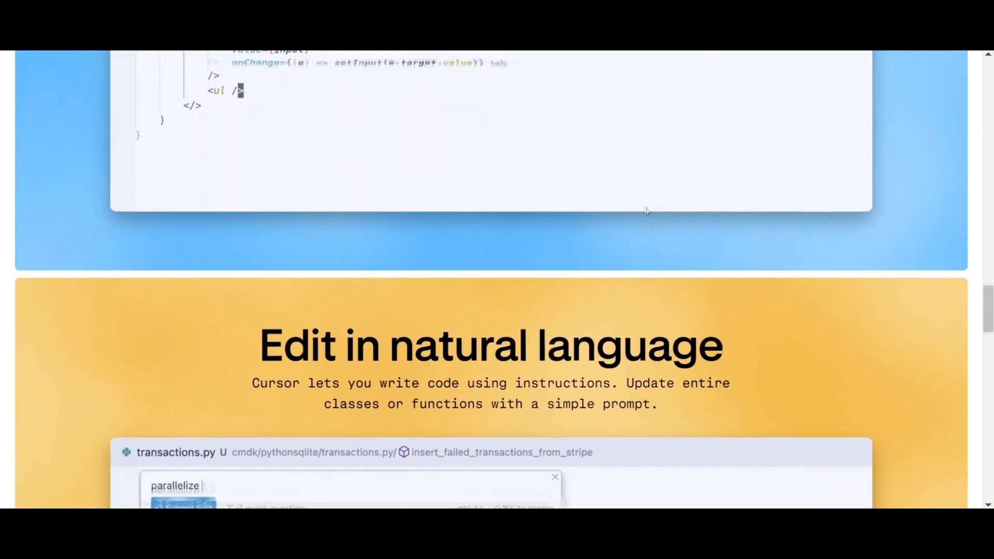
pyautogui.scroll(-3)
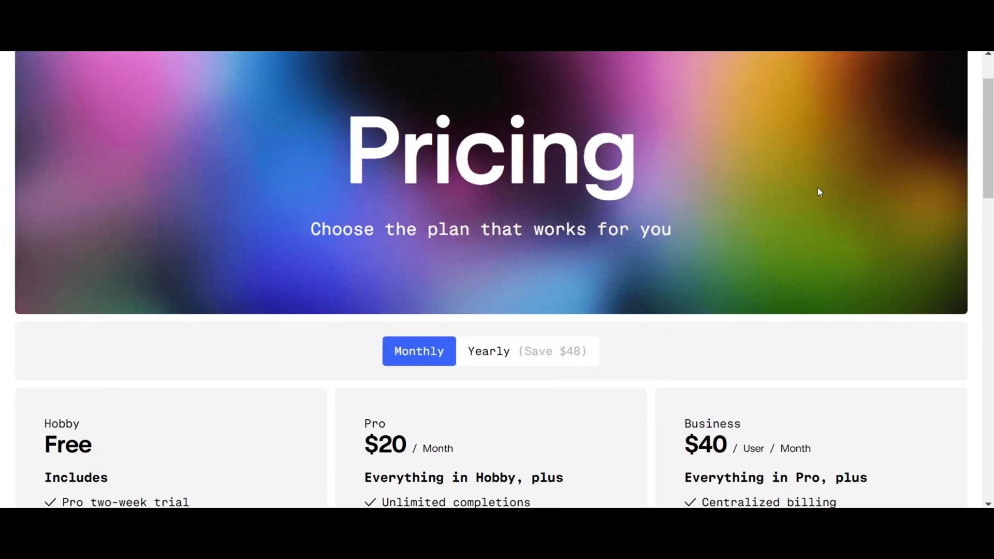
# - Highlight the Hobby plan's Pro two-week trial, 2000 completions and 200 cursor-small uses
pyautogui.scroll(-3)
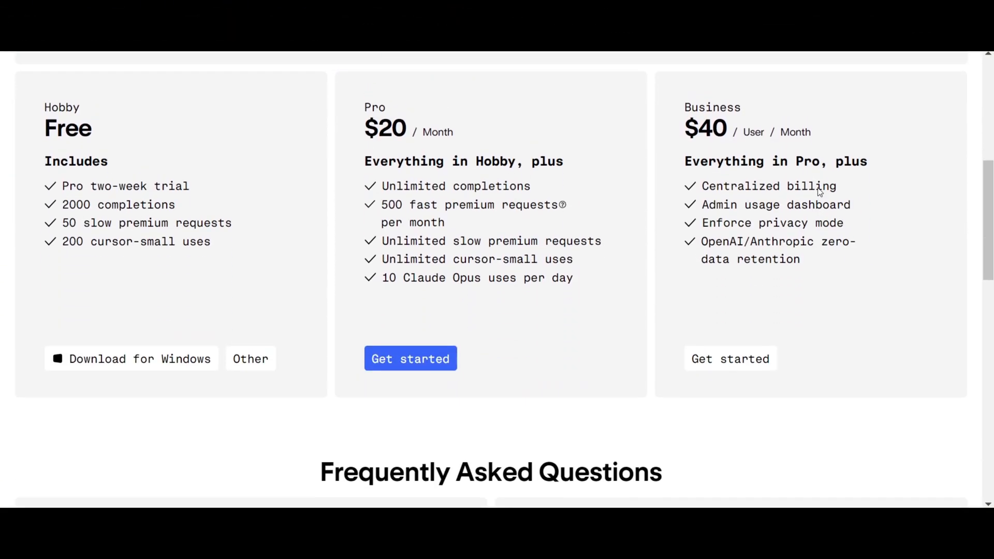
pyautogui.doubleClick(125, 206)
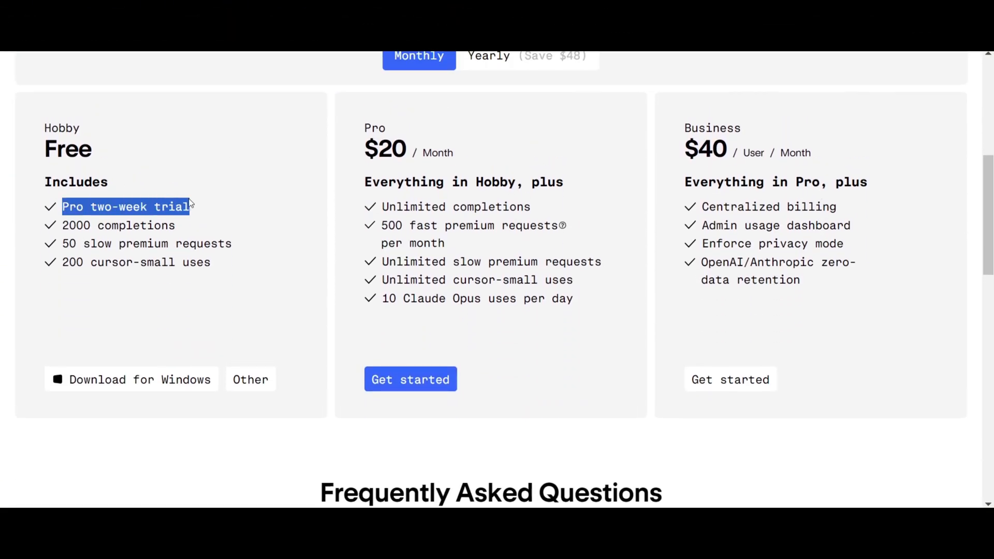
pyautogui.doubleClick(118, 225)
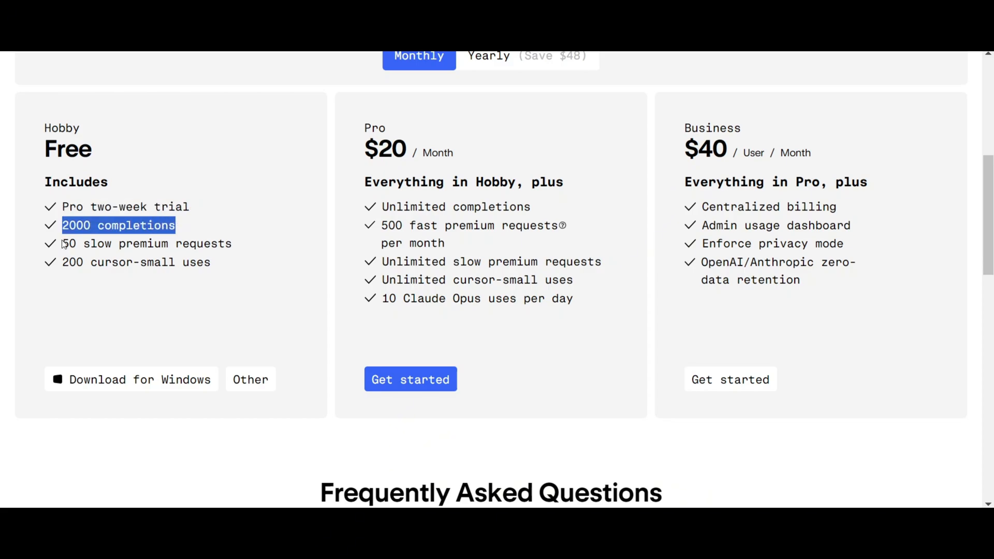
pyautogui.doubleClick(146, 243)
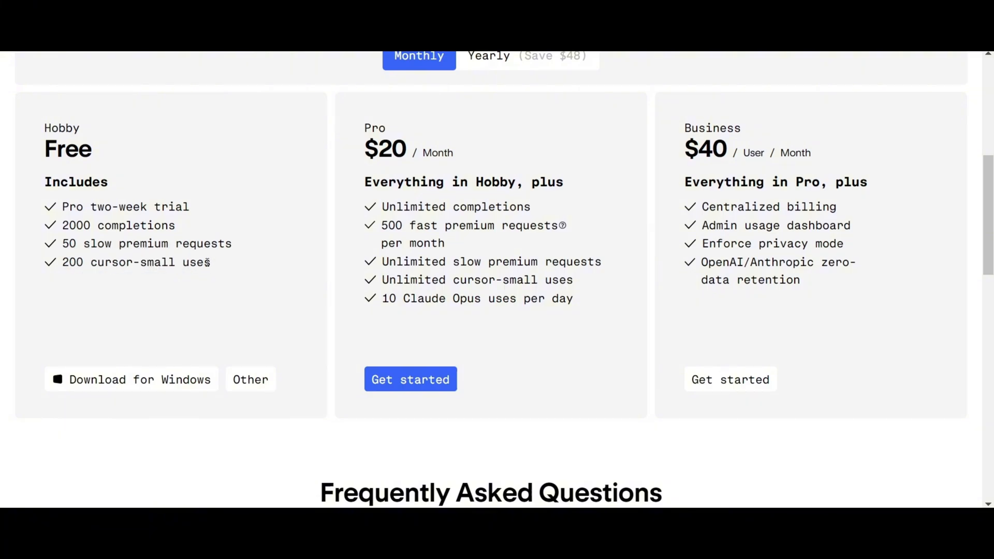
pyautogui.moveTo(276, 349)
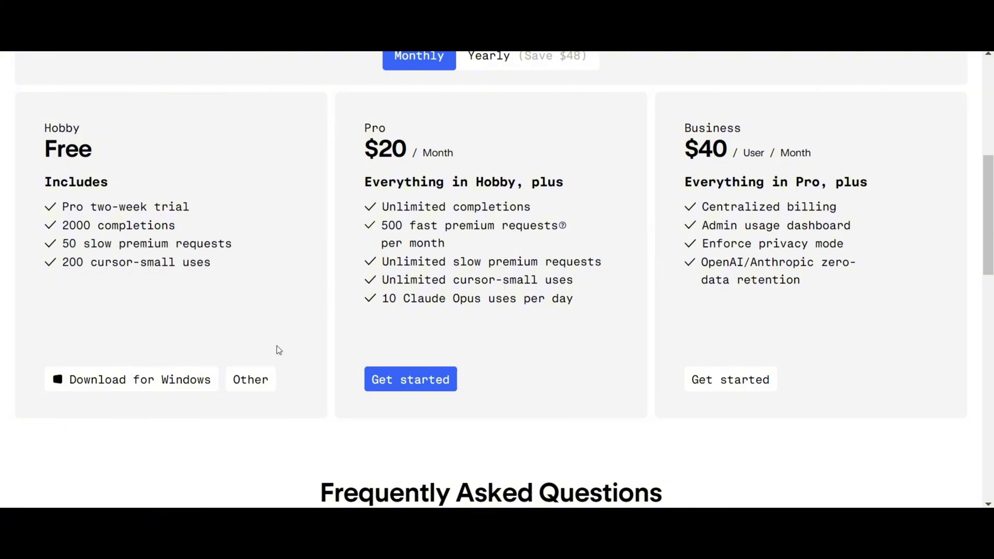
pyautogui.moveTo(577, 407)
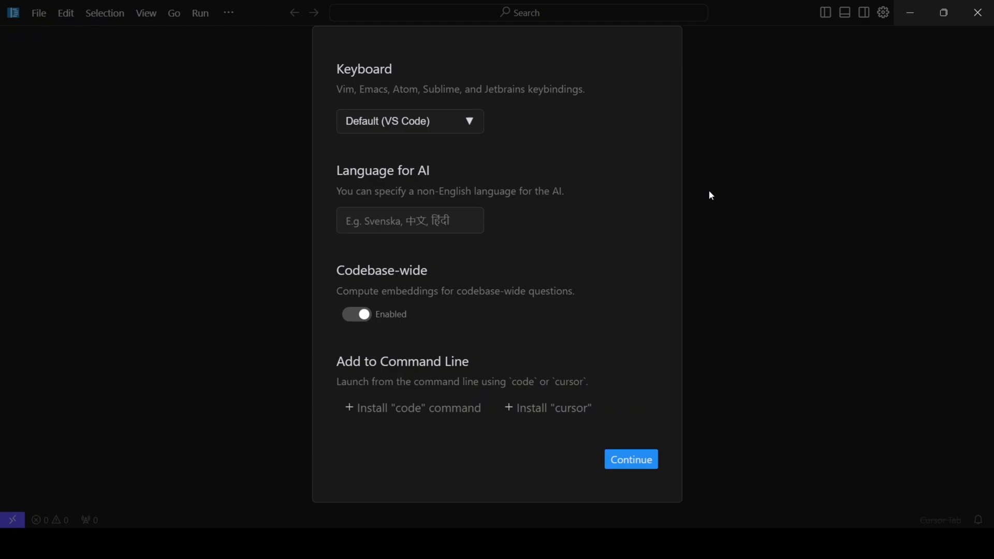
pyautogui.moveTo(356, 107)
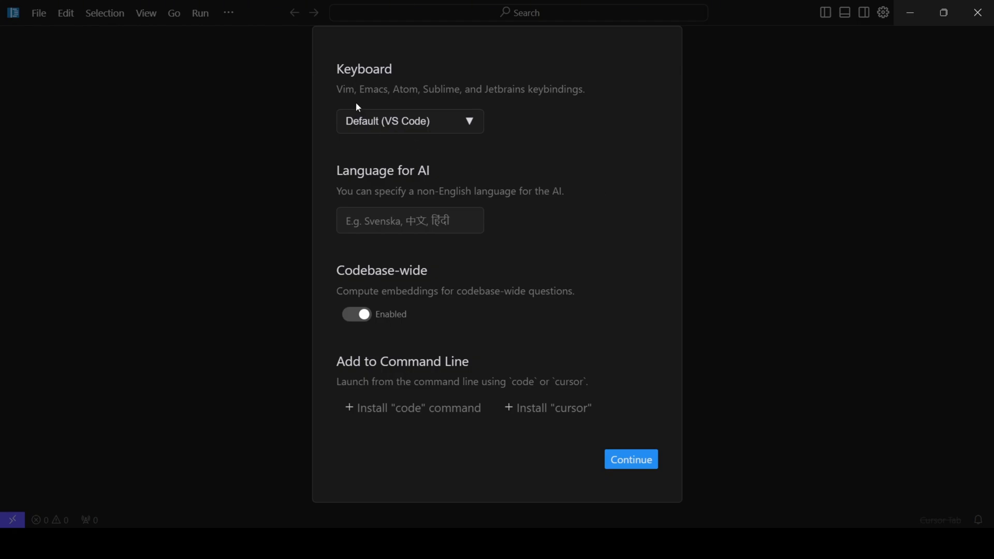
# - Keep default keybindings and set the AI language from English to Hindi
pyautogui.click(409, 121)
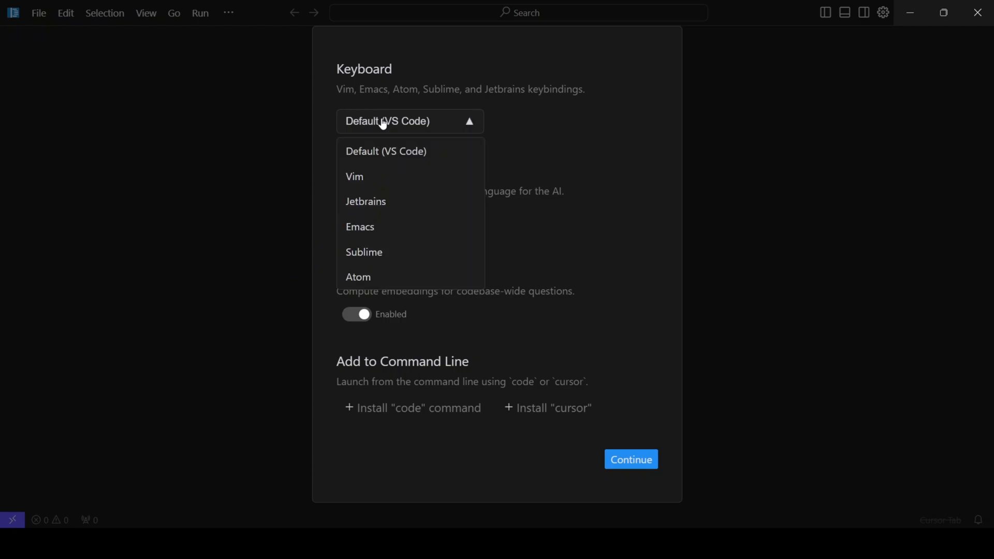
pyautogui.moveTo(382, 179)
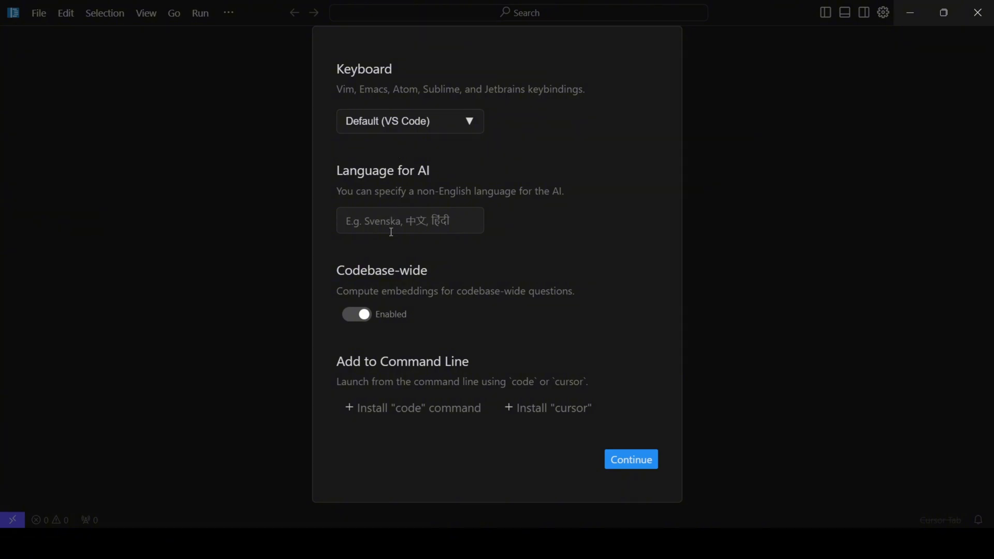
pyautogui.write('English')
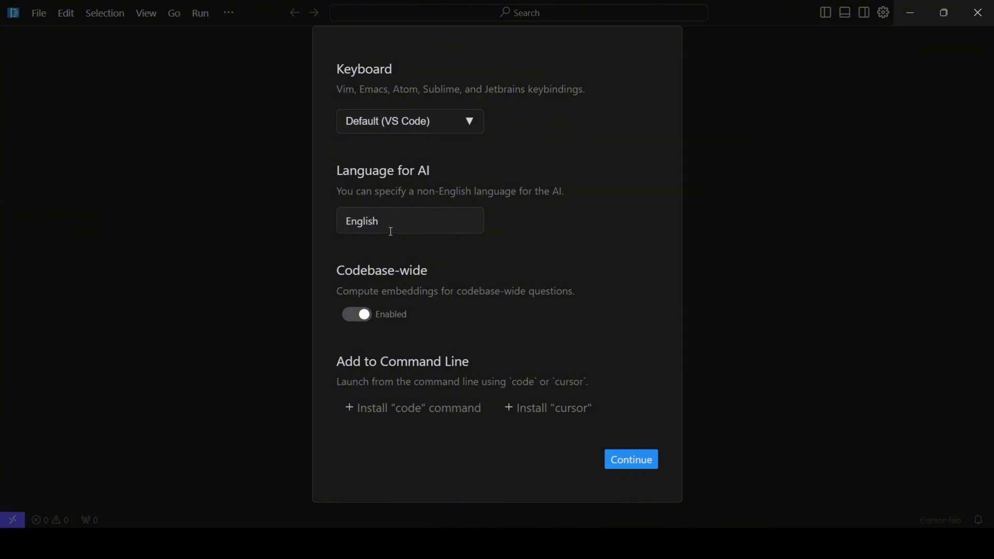
pyautogui.write('H')
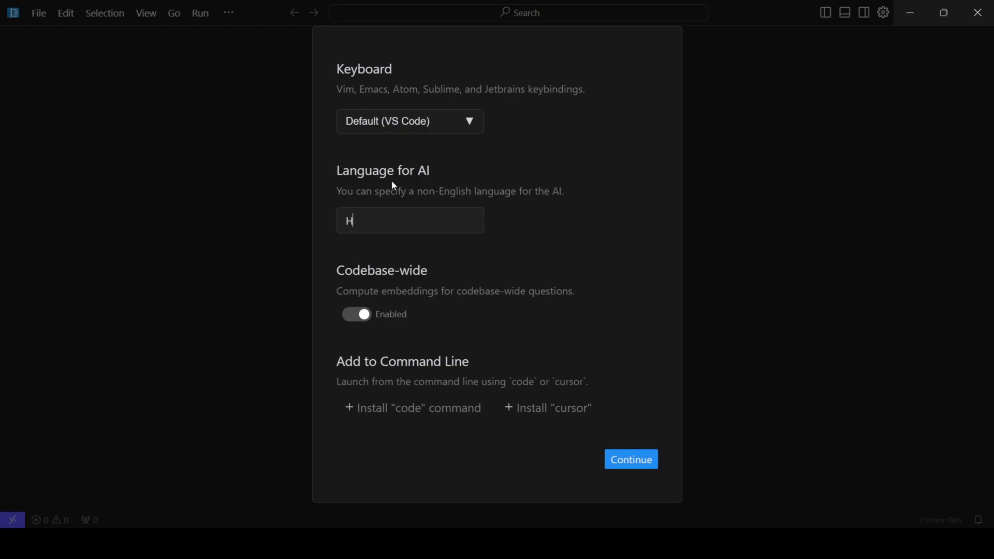
pyautogui.write('indi')
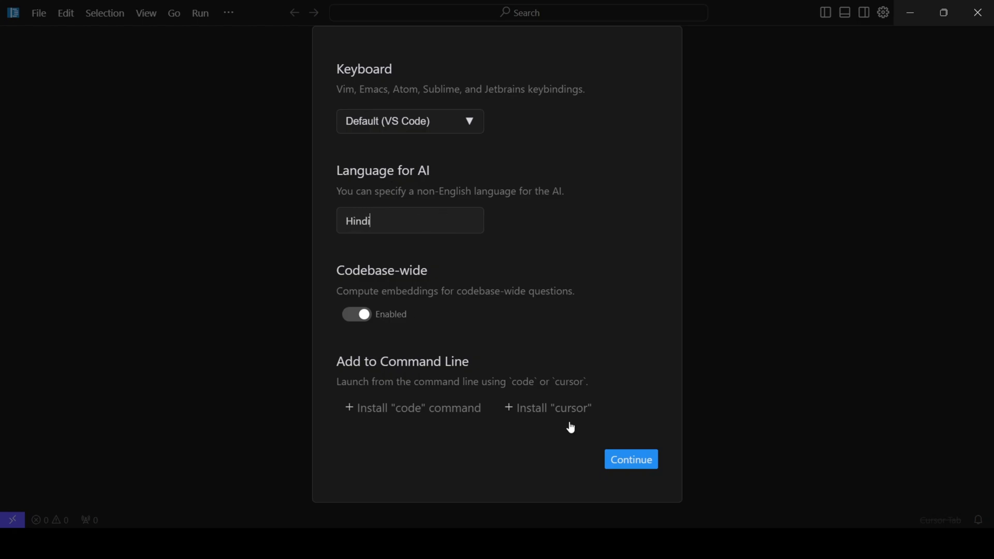
# - Import VS Code extensions and keep usage-data sharing to reach 'You're all set'
pyautogui.click(630, 459)
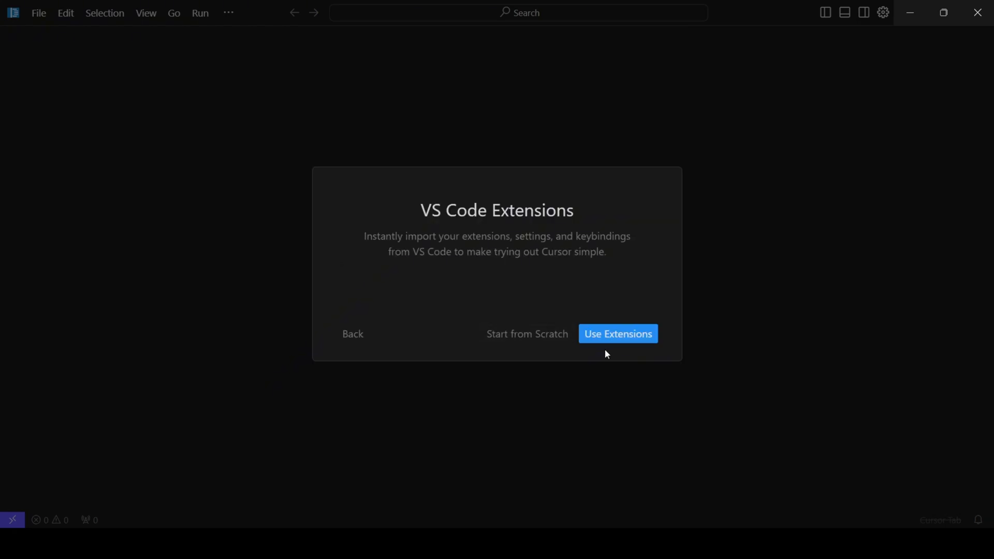
pyautogui.click(616, 333)
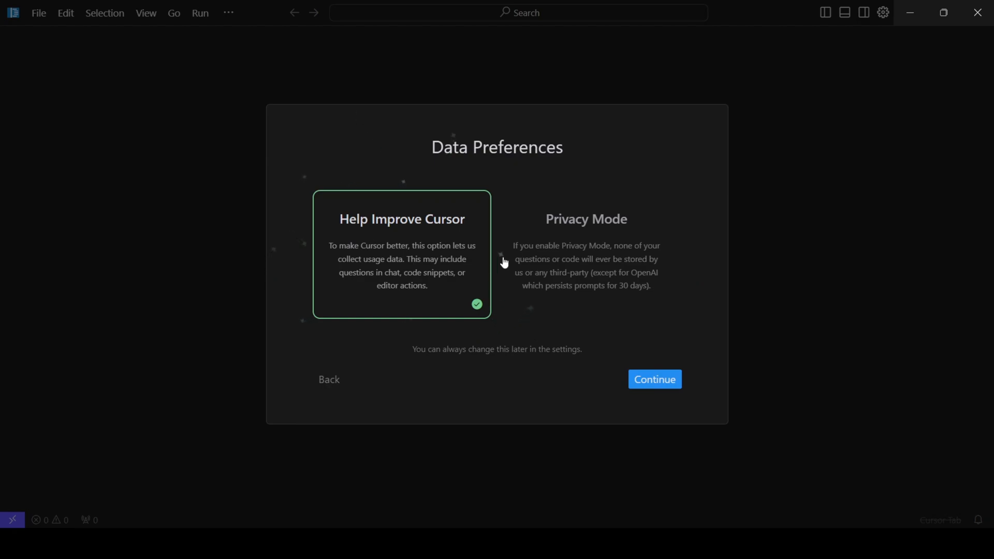
pyautogui.click(654, 378)
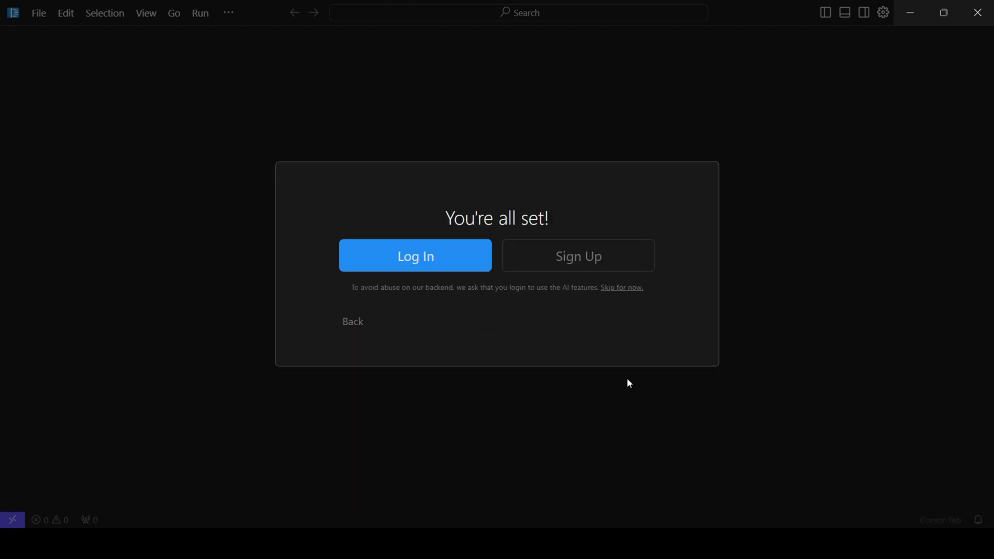
pyautogui.moveTo(415, 255)
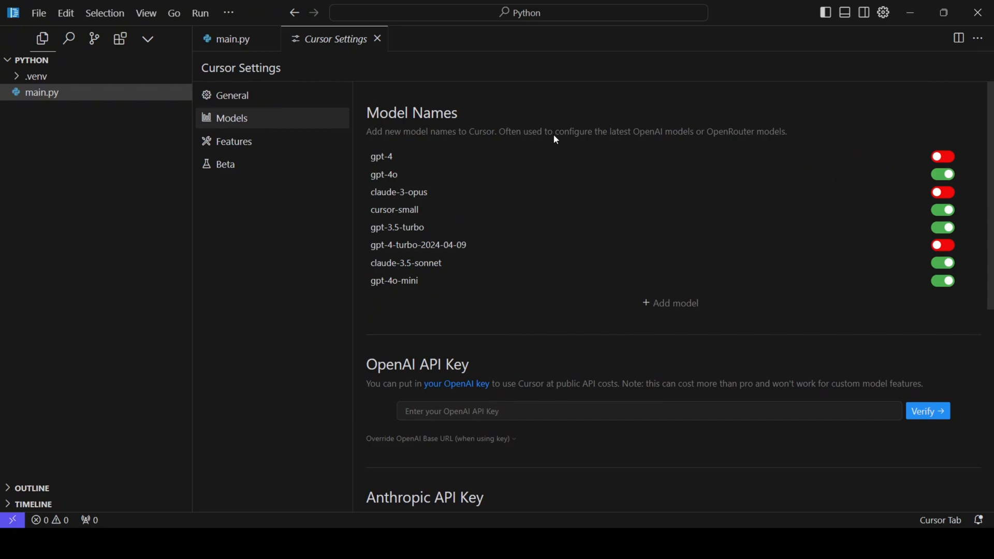
pyautogui.moveTo(669, 283)
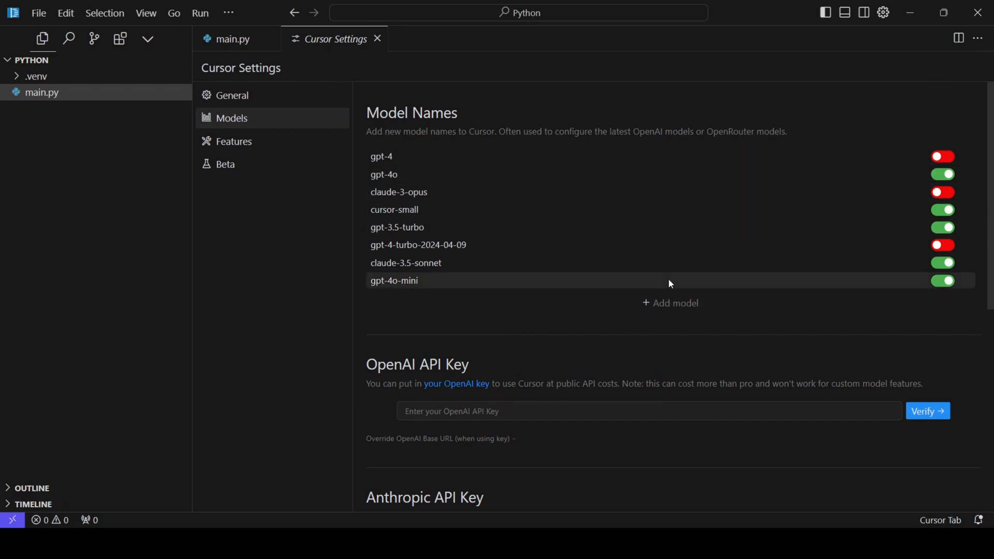
pyautogui.moveTo(661, 156)
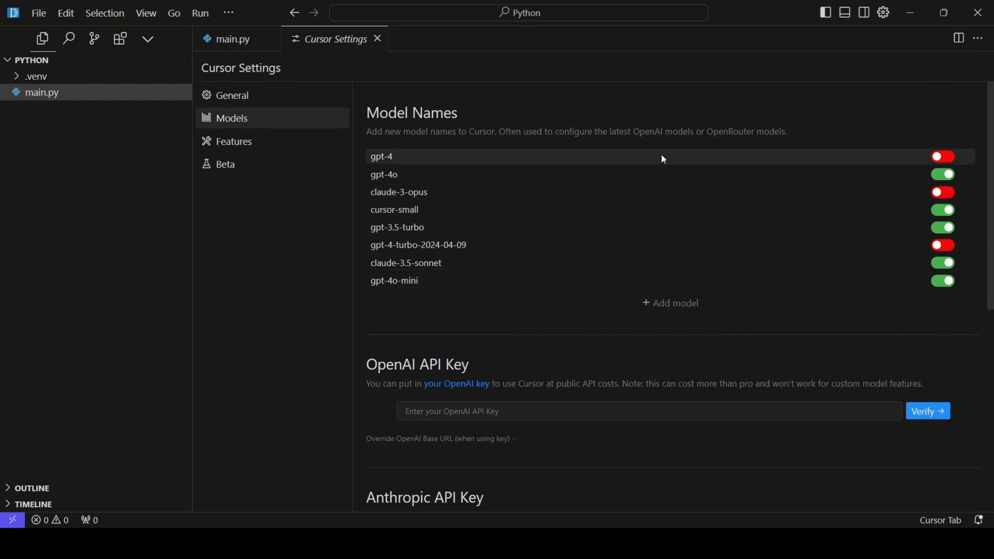
# - Scroll through Model Names and the OpenAI, Anthropic, Google and Azure API key sections
pyautogui.scroll(-3)
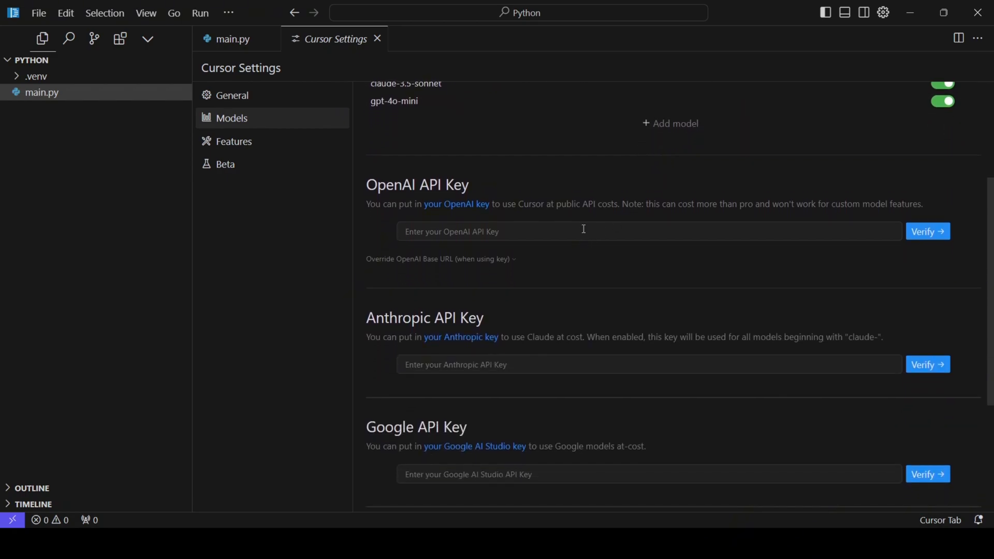
pyautogui.scroll(-3)
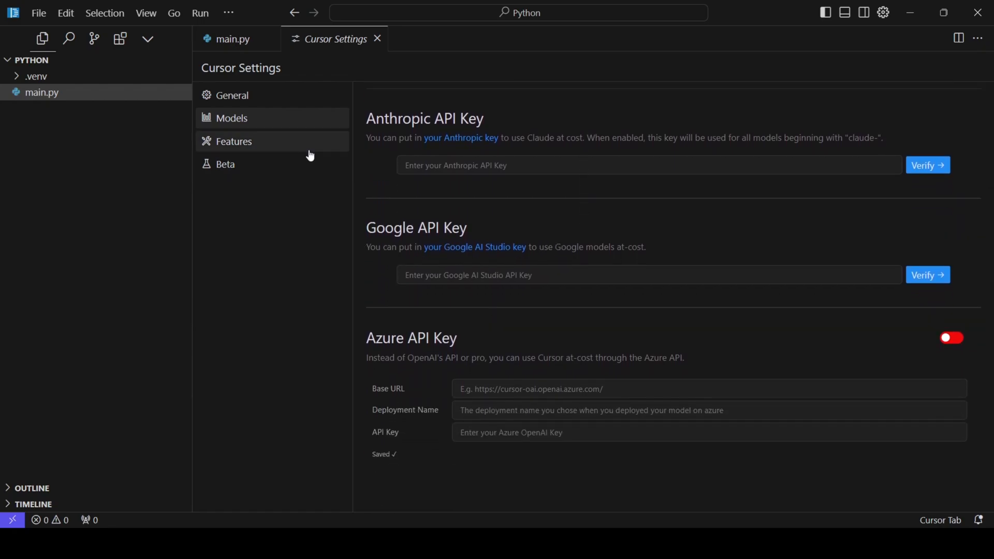
# - Open the Features page and scroll through Cursor Tab, Composer, codebase indexing and Chat
pyautogui.click(233, 140)
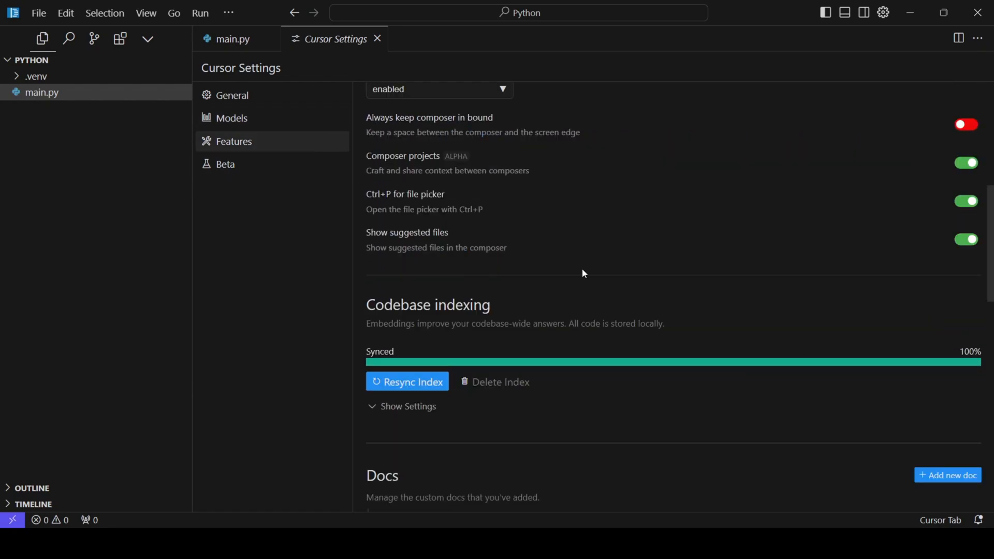
pyautogui.scroll(3)
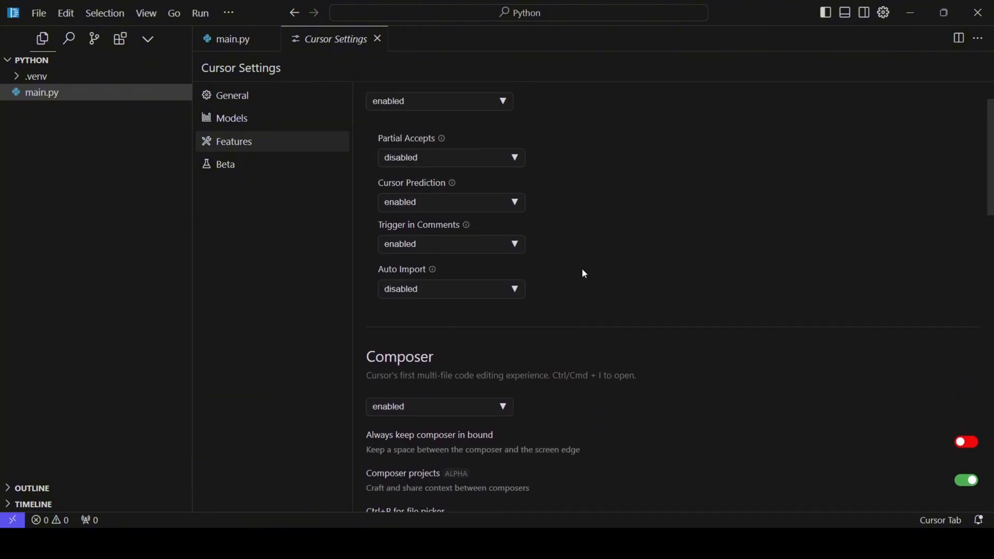
pyautogui.scroll(3)
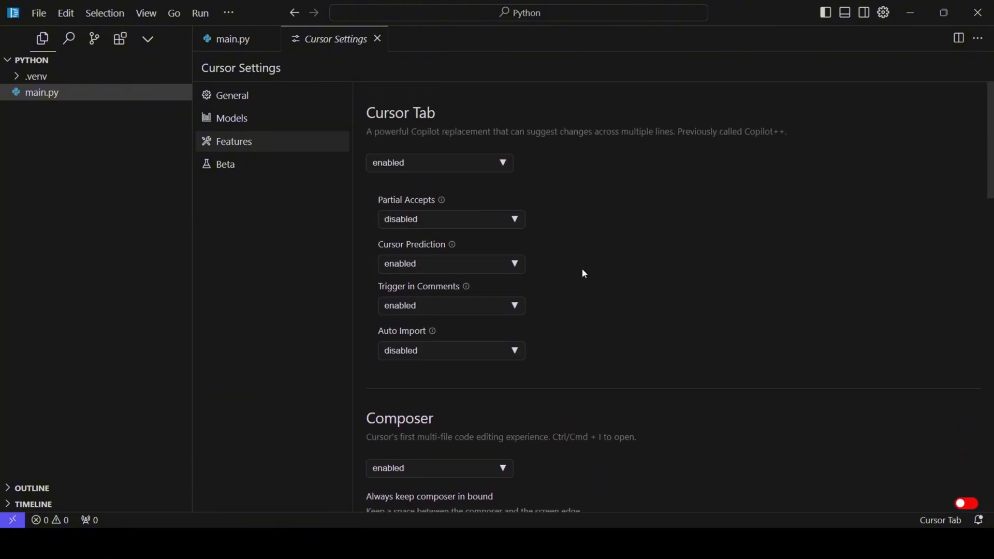
pyautogui.scroll(-3)
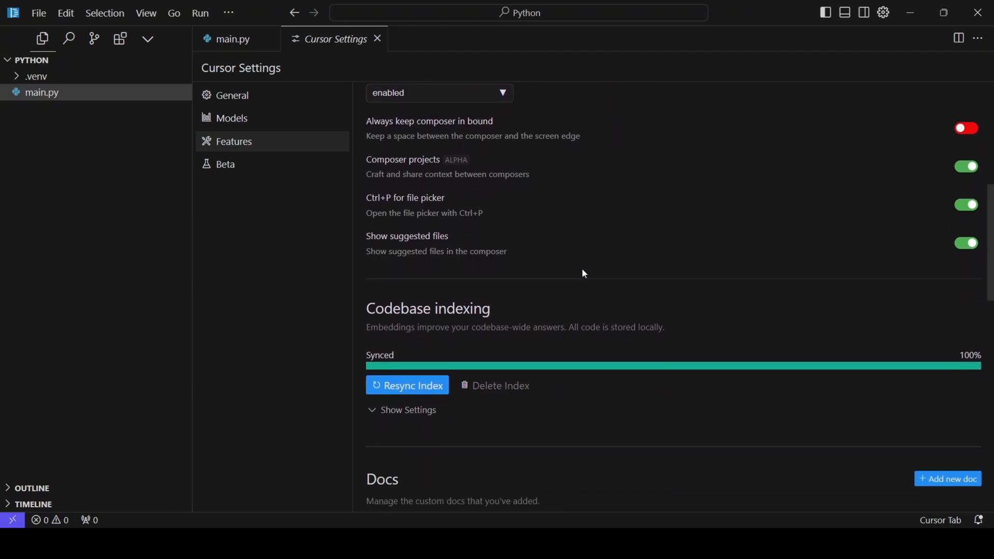
pyautogui.scroll(-3)
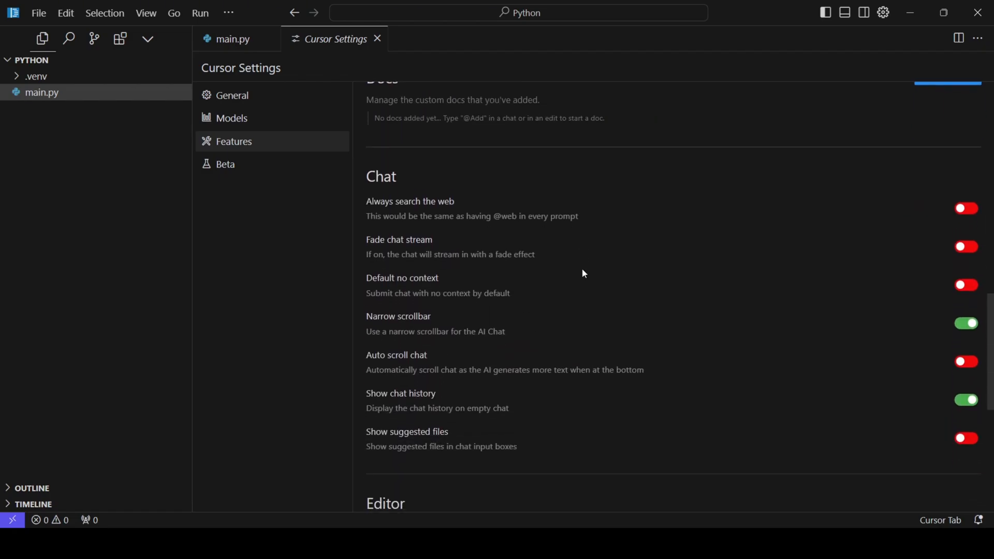
# - Close Cursor Settings and place the caret on line 1 of the empty main.py
pyautogui.click(378, 39)
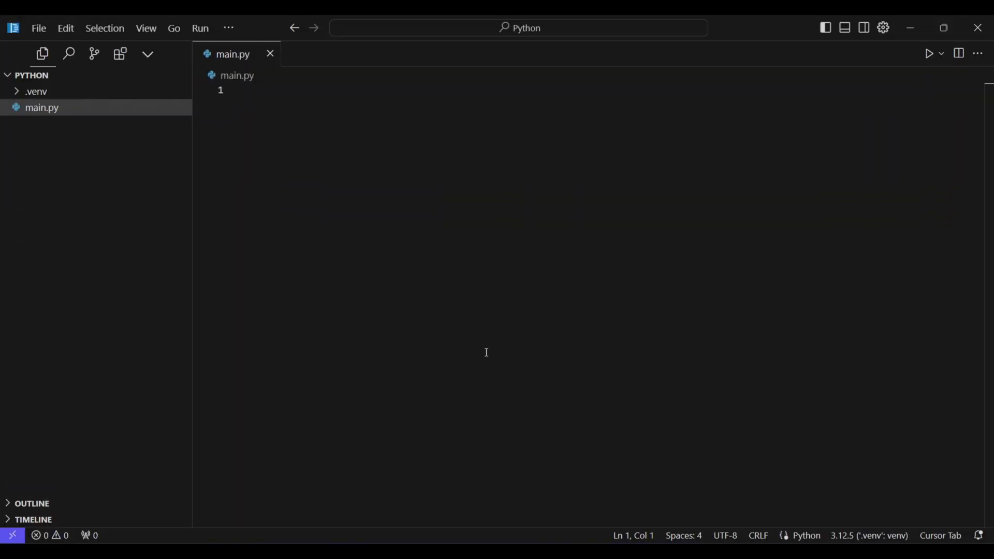
pyautogui.click(243, 90)
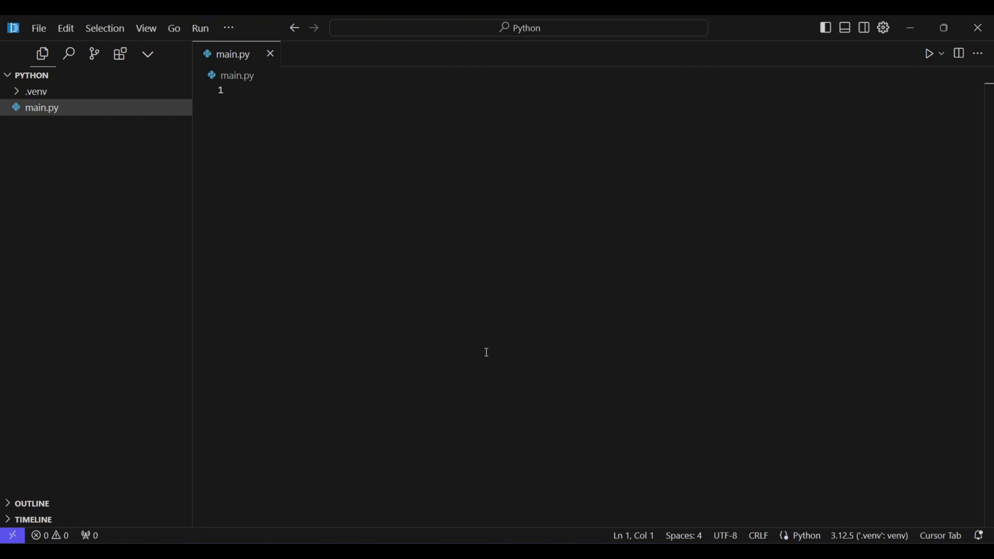
pyautogui.click(243, 90)
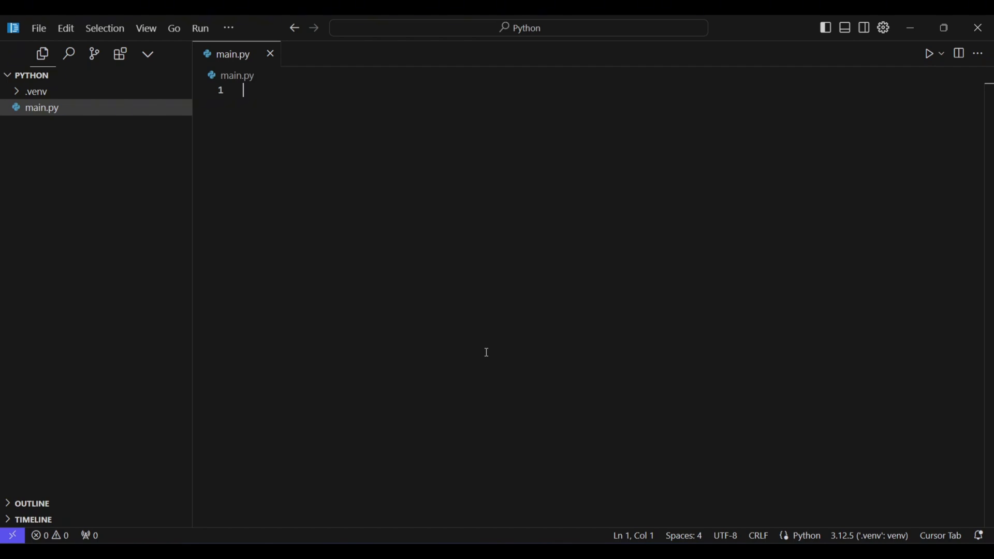
pyautogui.click(863, 28)
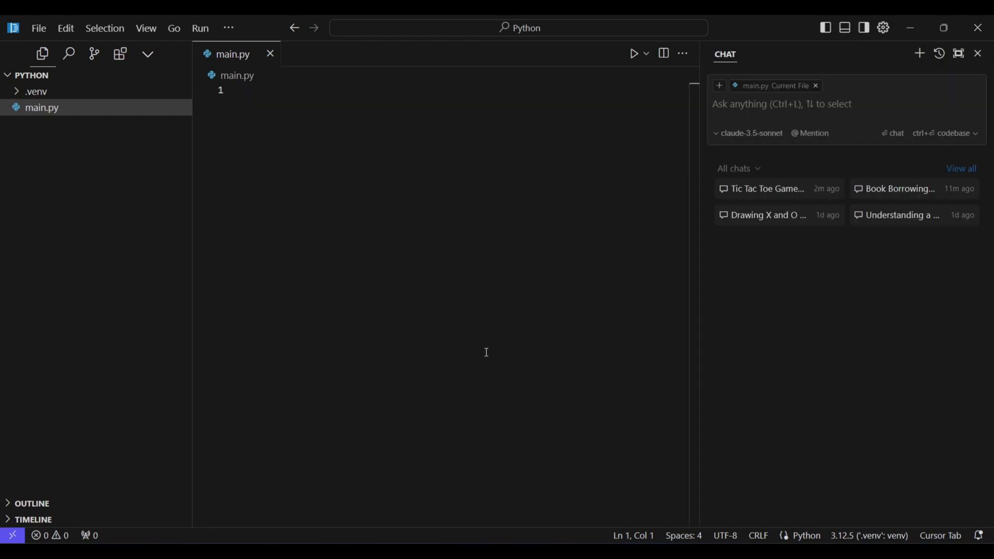
# - Ask chat 'Make me a tic tac toe game in python using pygame' and review the reply
pyautogui.press('ctrl+l')
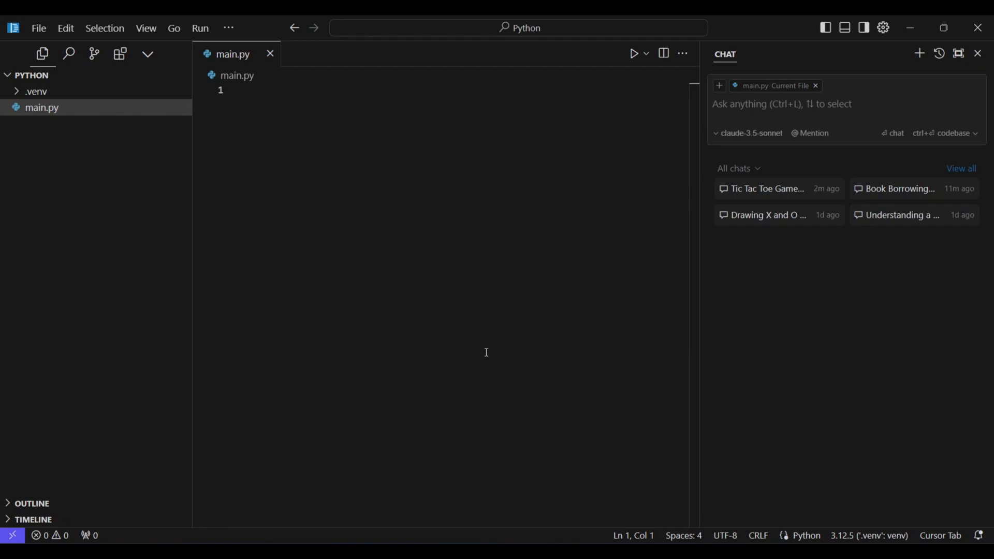
pyautogui.write('Make')
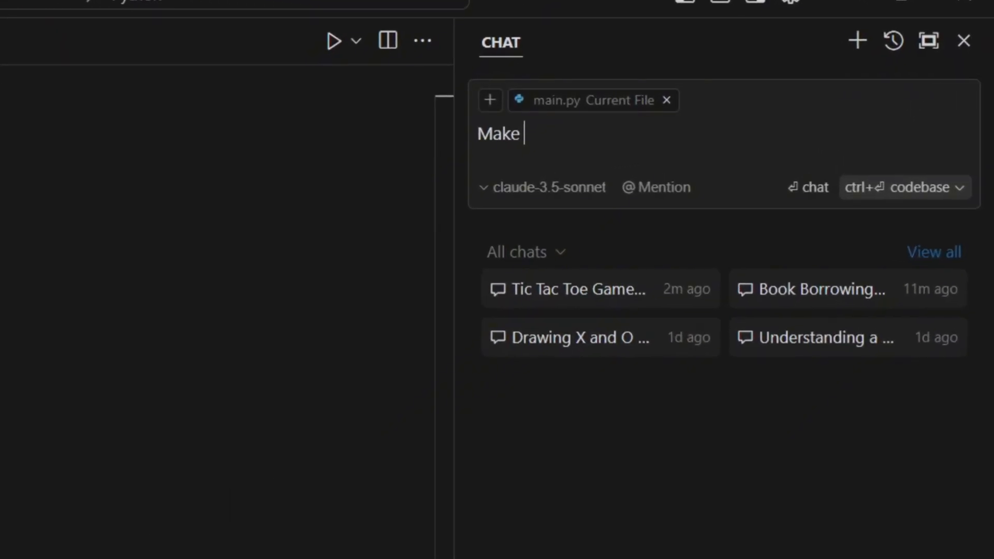
pyautogui.write('me a tic tac toe game in python using pygame')
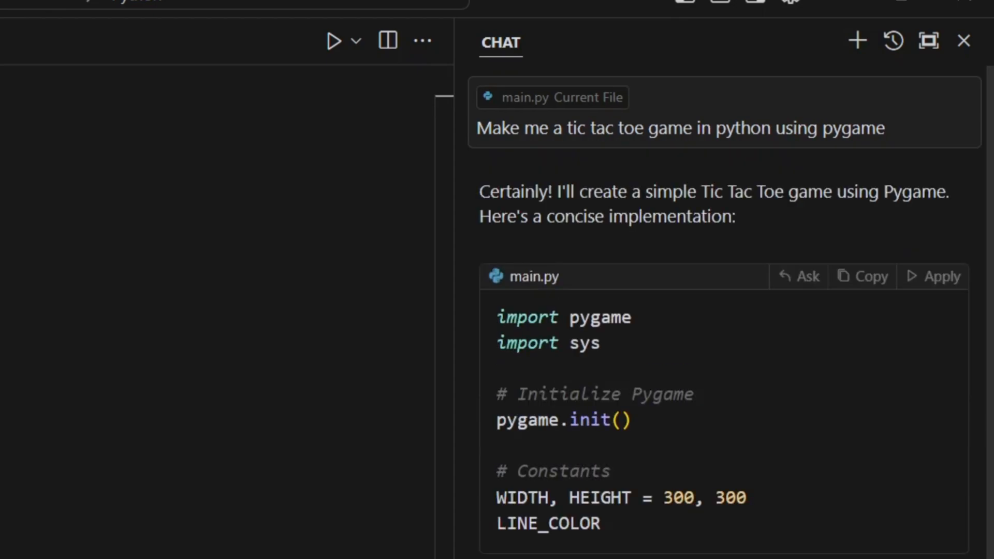
pyautogui.scroll(-3)
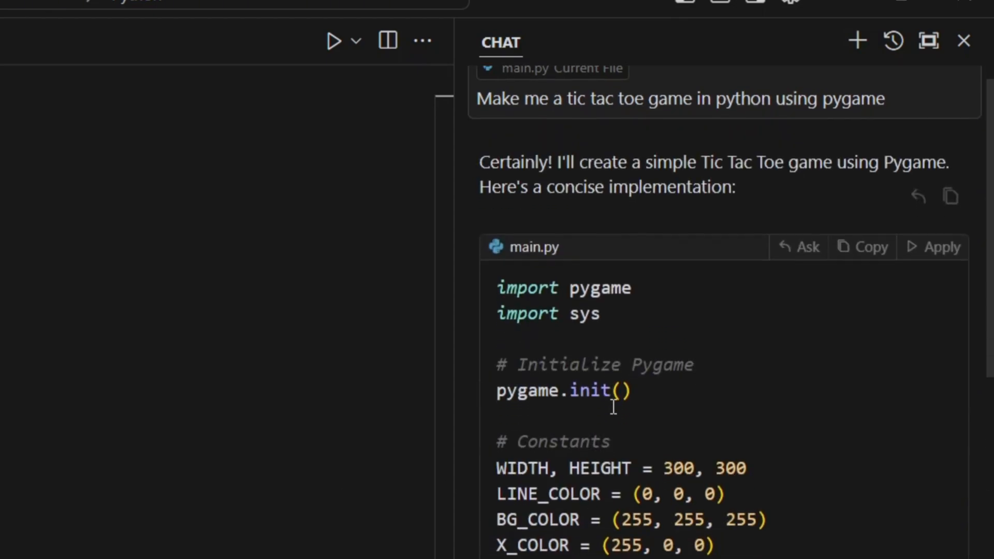
pyautogui.scroll(-3)
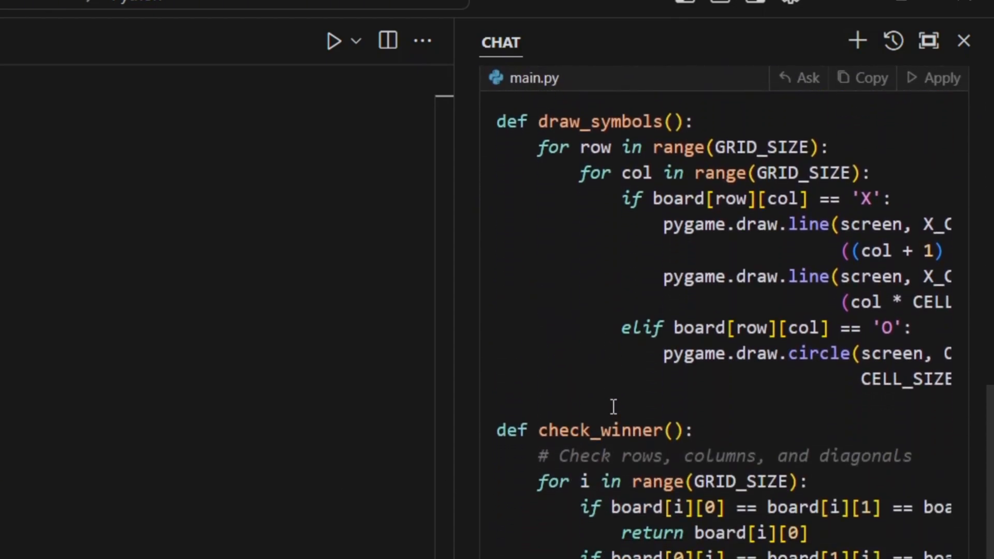
pyautogui.scroll(-3)
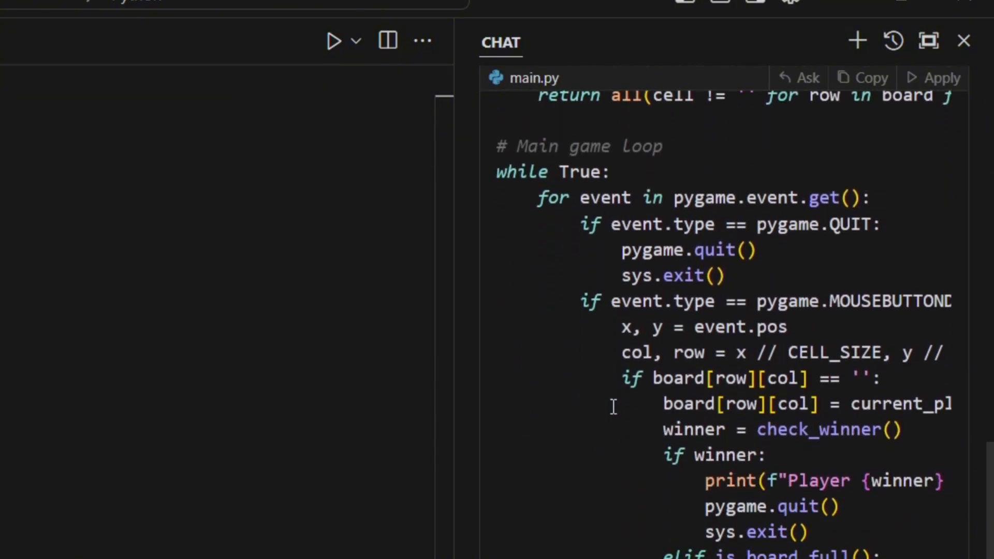
pyautogui.scroll(3)
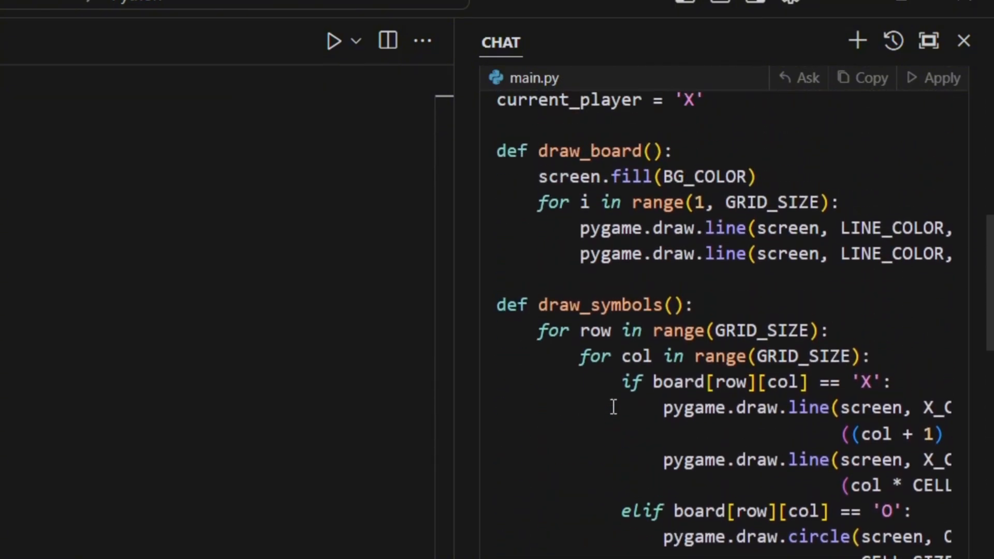
pyautogui.scroll(3)
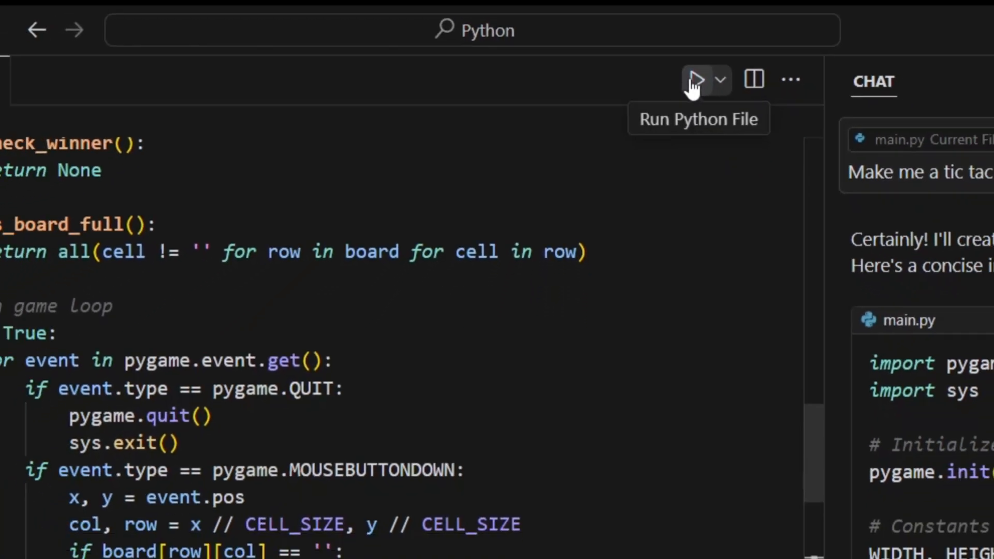
# - Run the generated tic tac toe script, then close the game window
pyautogui.click(695, 79)
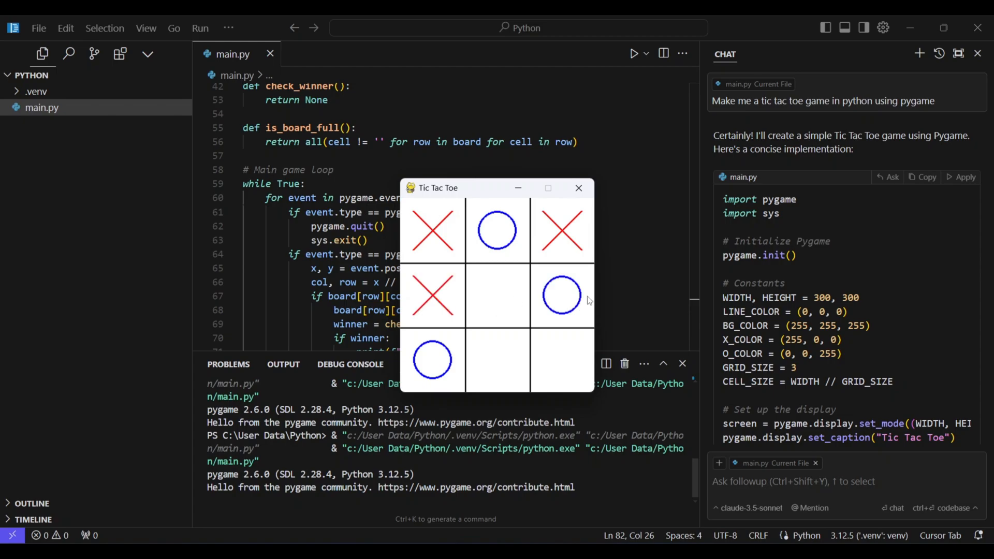
pyautogui.click(497, 360)
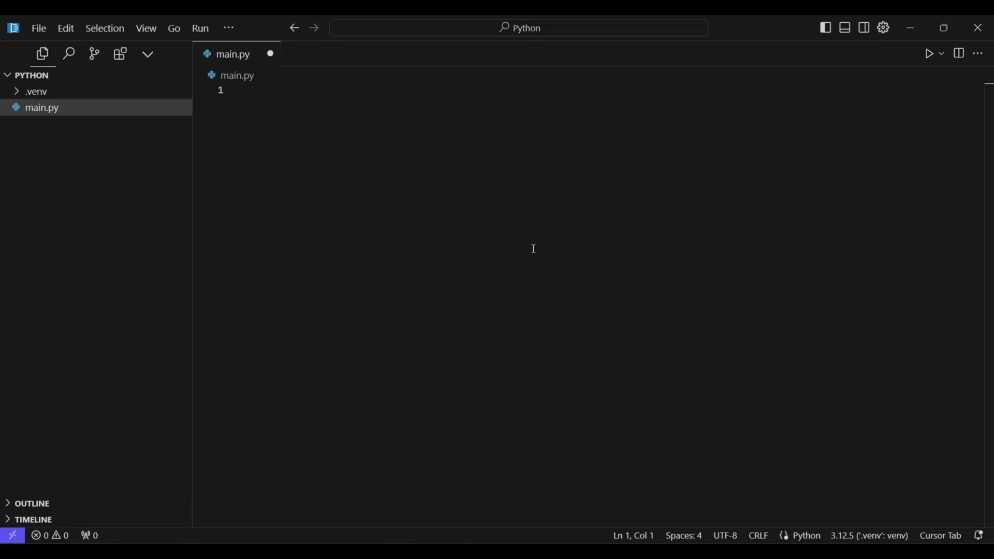
# - Generate Snake game code with the Ctrl+K prompt 'make a snake game in python using pygame'
pyautogui.press('ctrl+k')
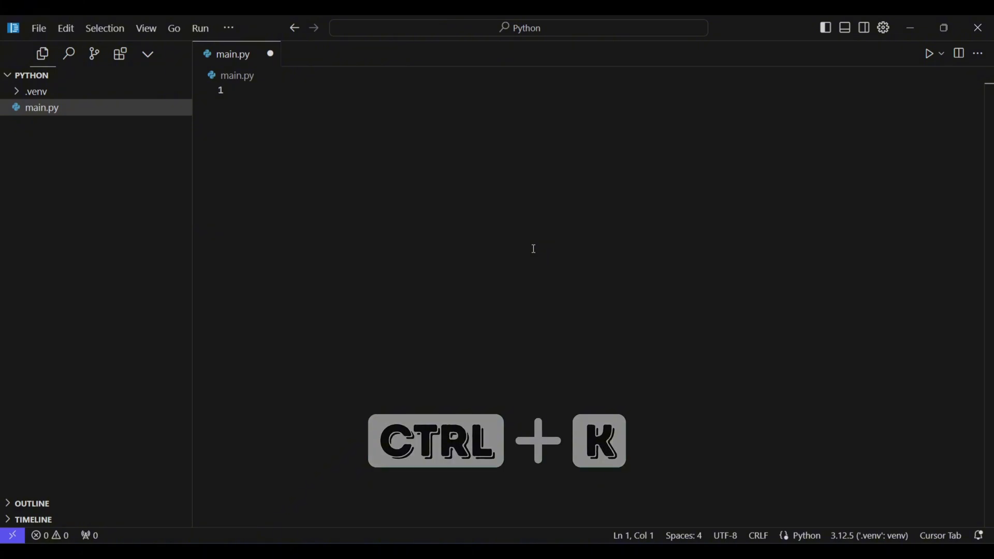
pyautogui.press('Ctrl+k')
pyautogui.write('make')
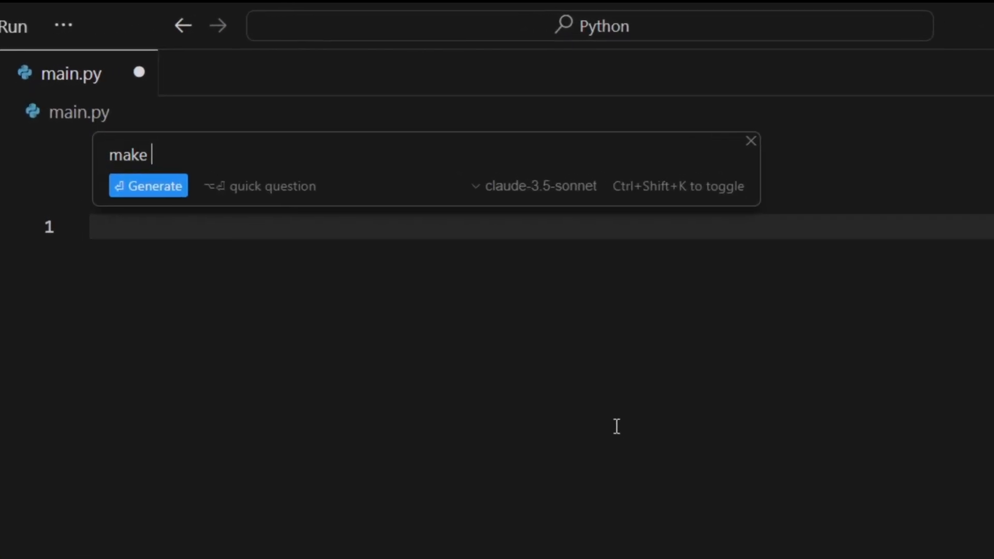
pyautogui.write('a snake game in pyti')
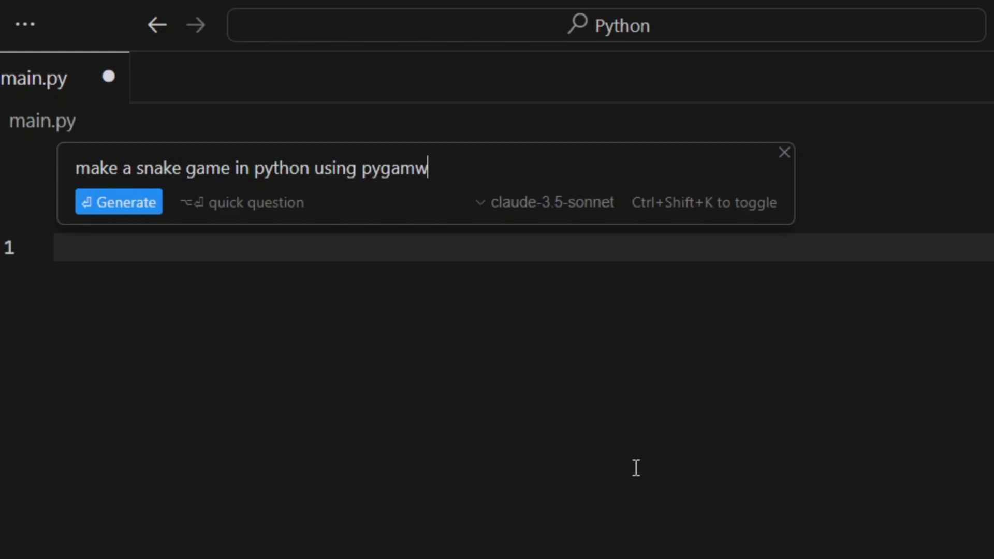
pyautogui.click(118, 201)
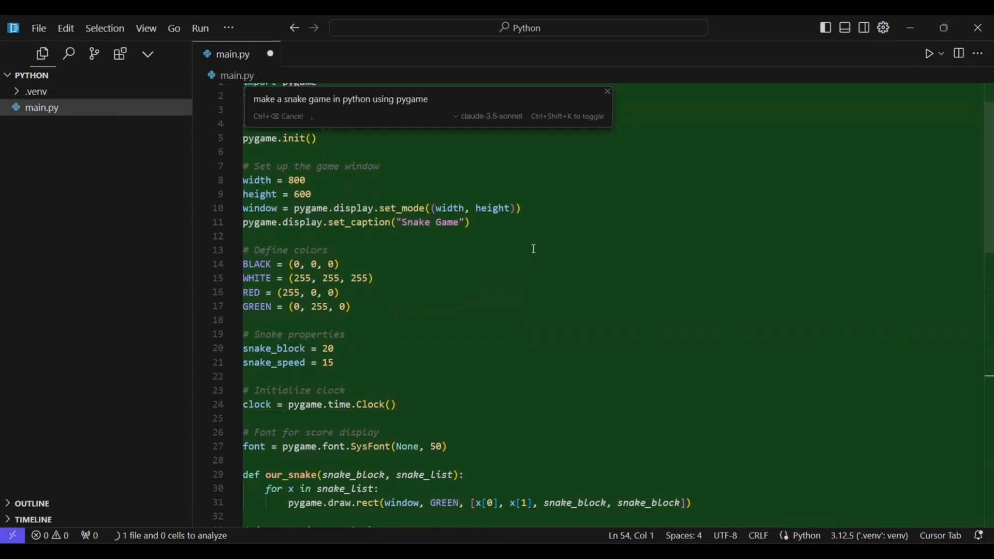
pyautogui.scroll(-3)
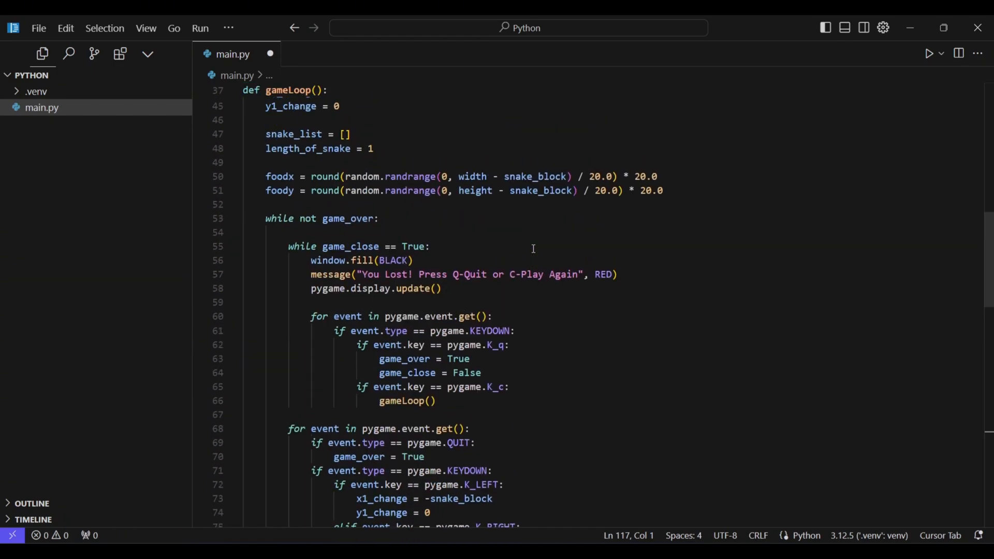
pyautogui.scroll(3)
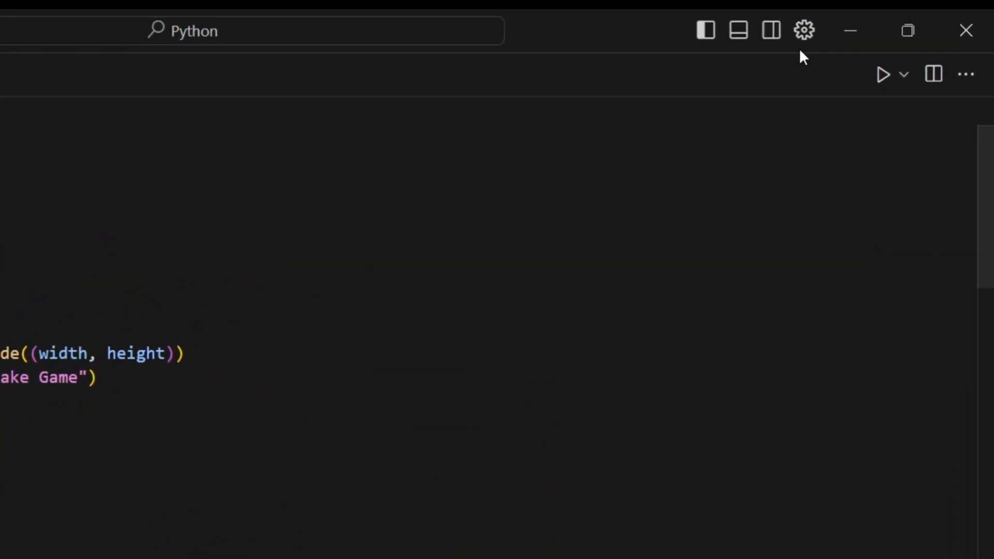
# - Run the Snake game with Run Python File and bring the chat panel back
pyautogui.click(883, 73)
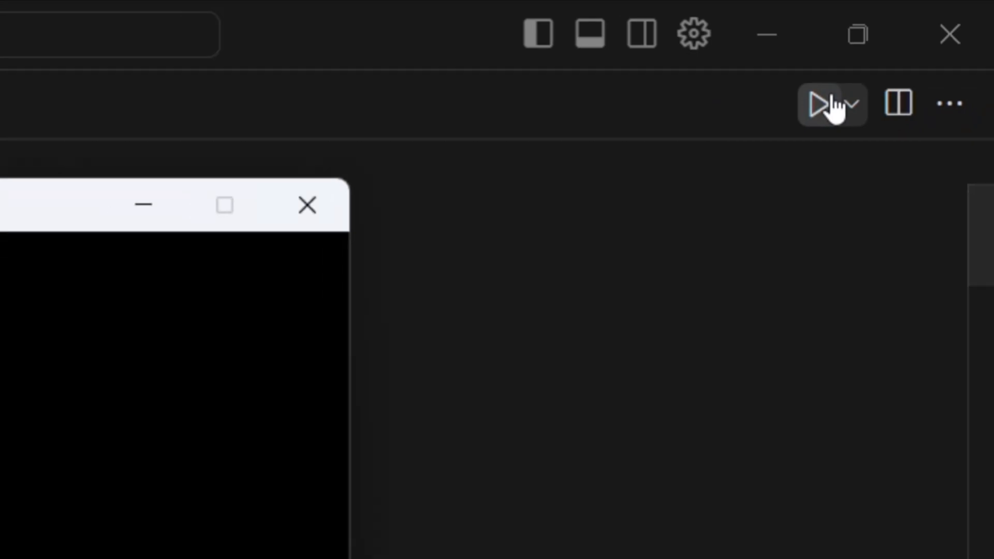
pyautogui.click(831, 104)
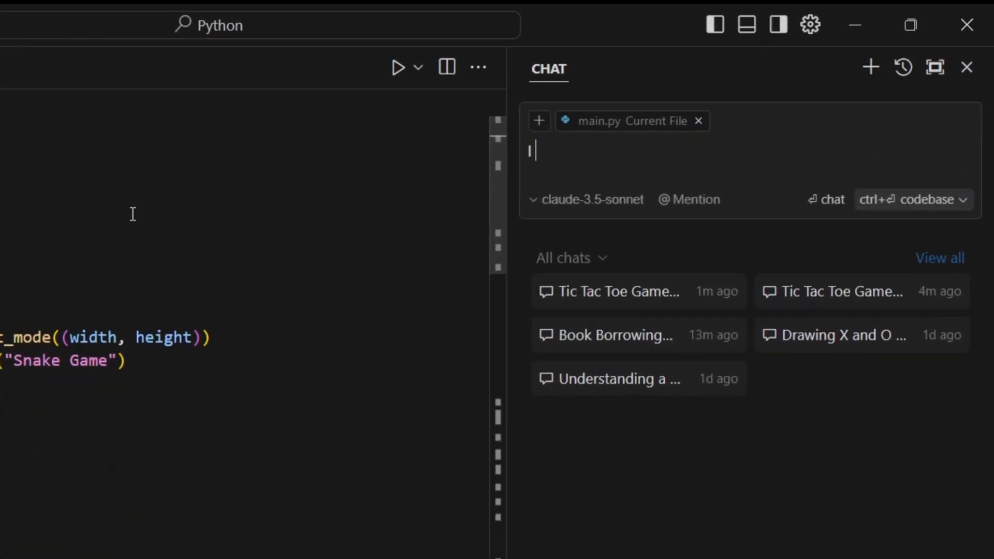
# - Ask the AI chat to decrease the snake's speed and apply its snake_speed 15→10 change
pyautogui.write('I want to decrease the speed of')
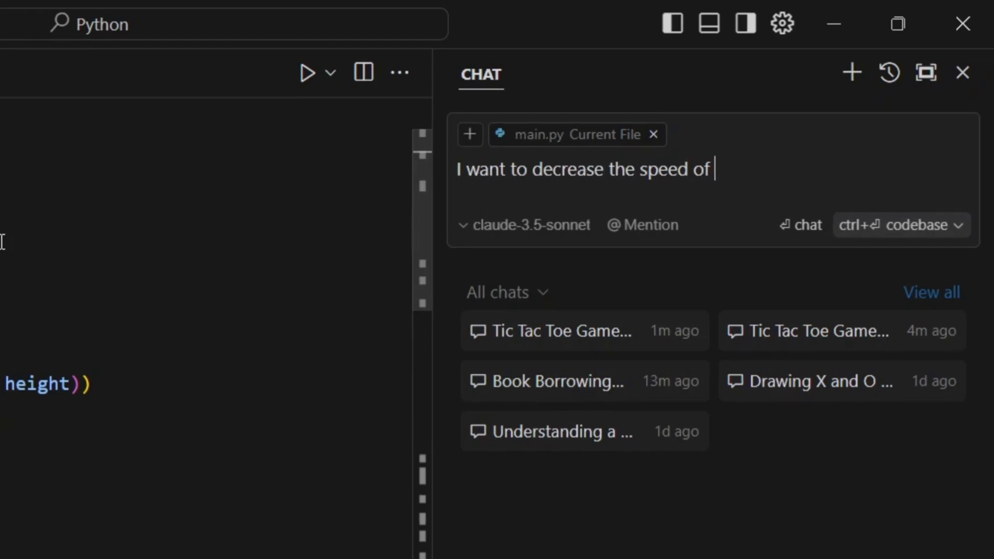
pyautogui.press('Return')
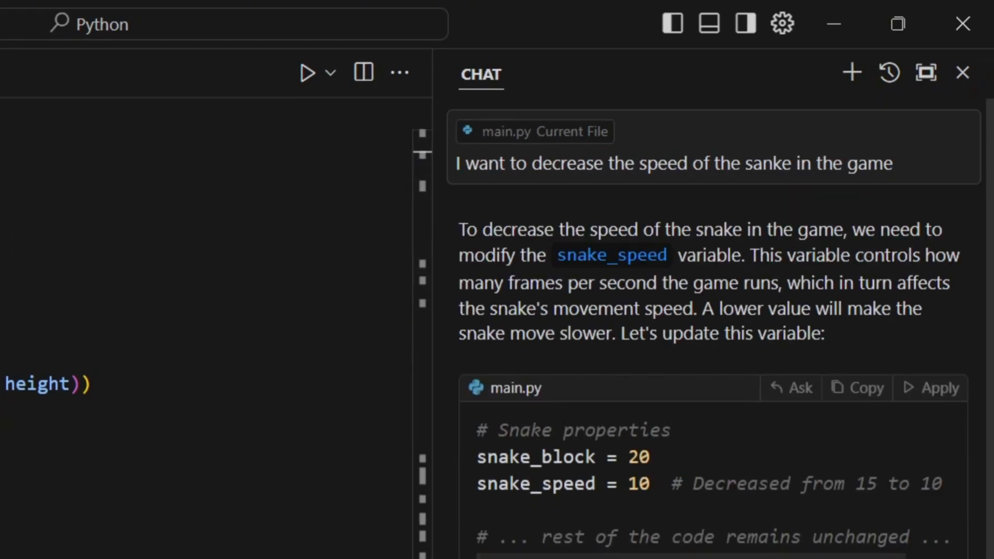
pyautogui.scroll(-3)
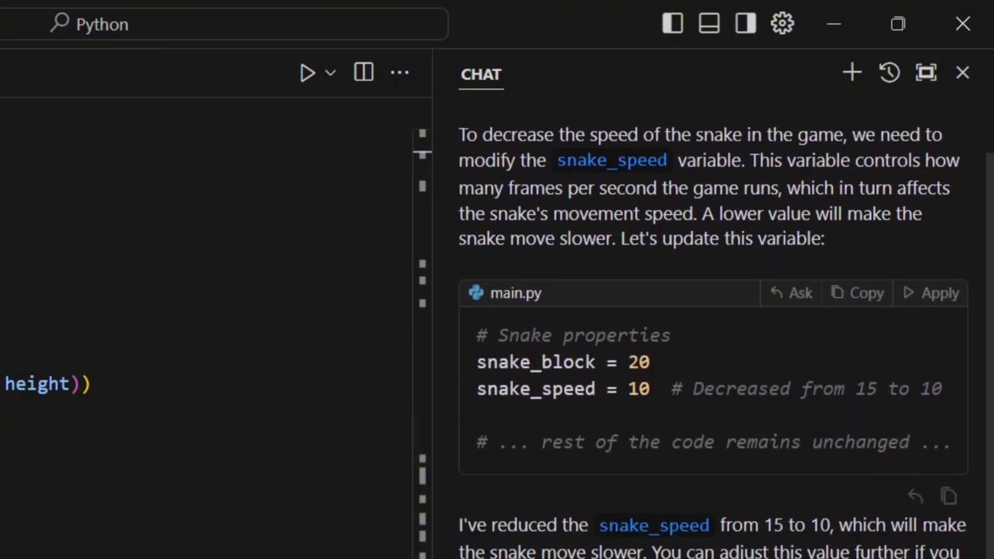
pyautogui.scroll(3)
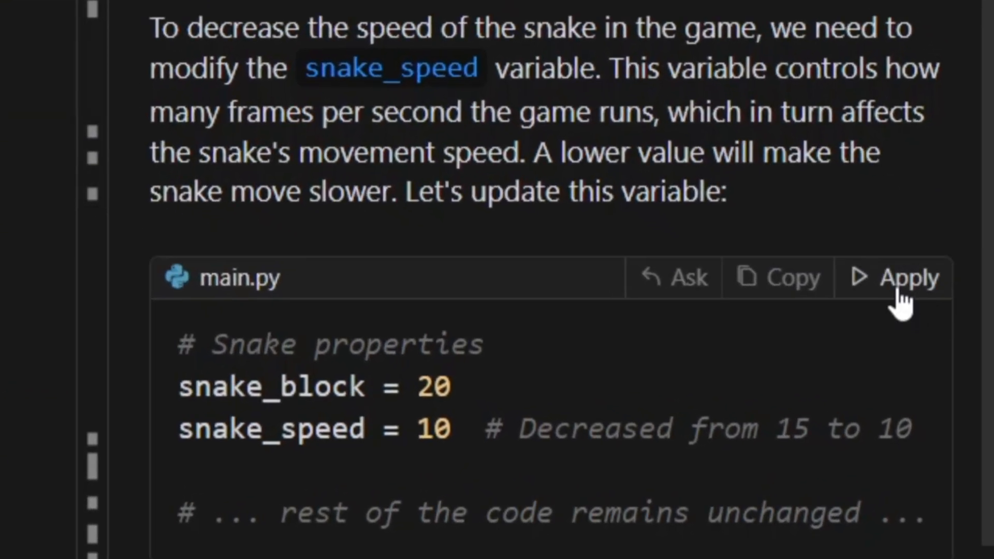
pyautogui.click(907, 277)
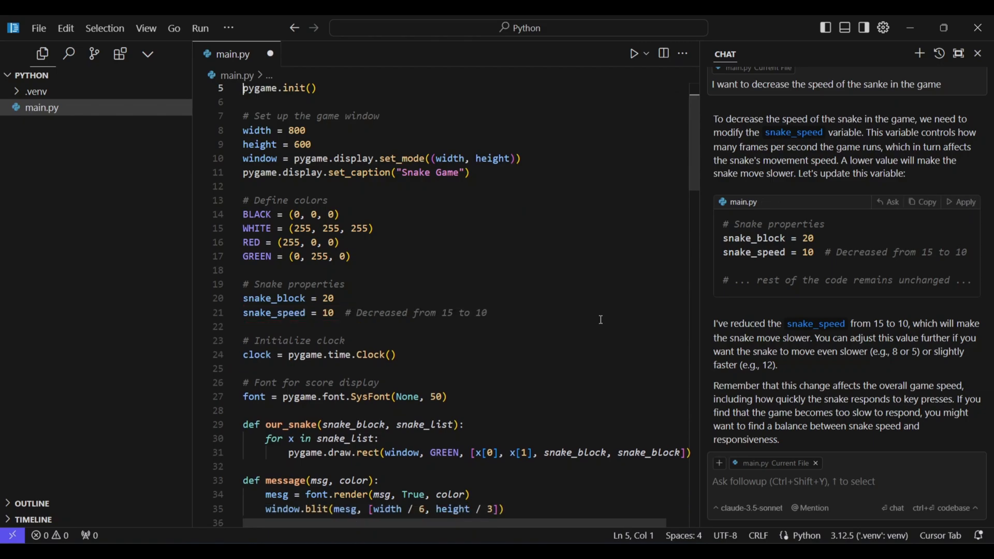
pyautogui.moveTo(633, 54)
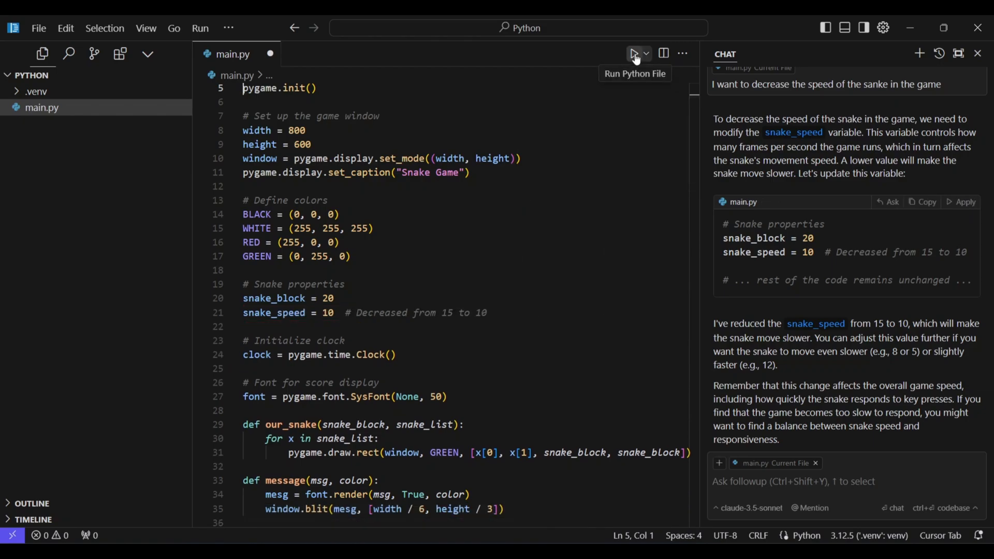
# - Run main.py to test the slower snake, then focus the chat follow-up box
pyautogui.click(633, 54)
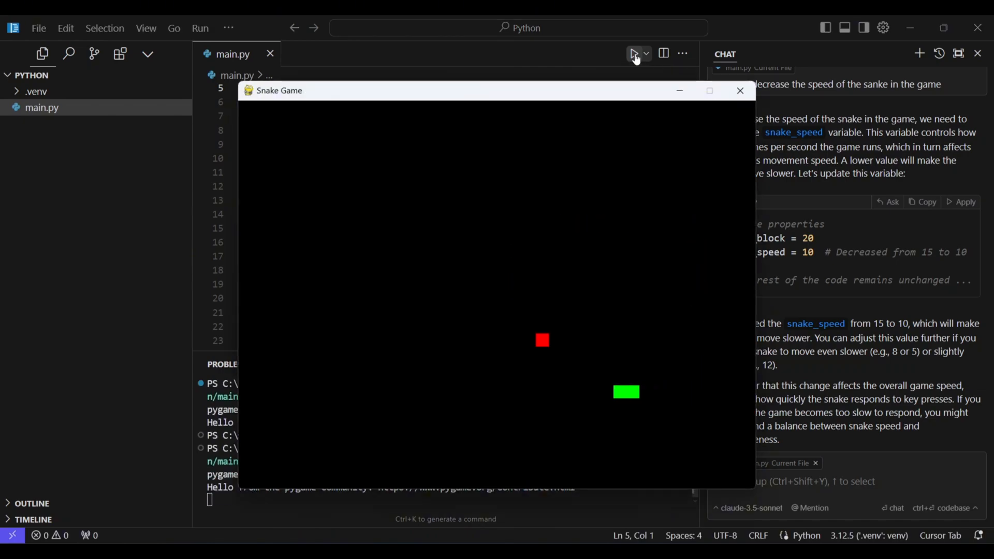
pyautogui.click(739, 90)
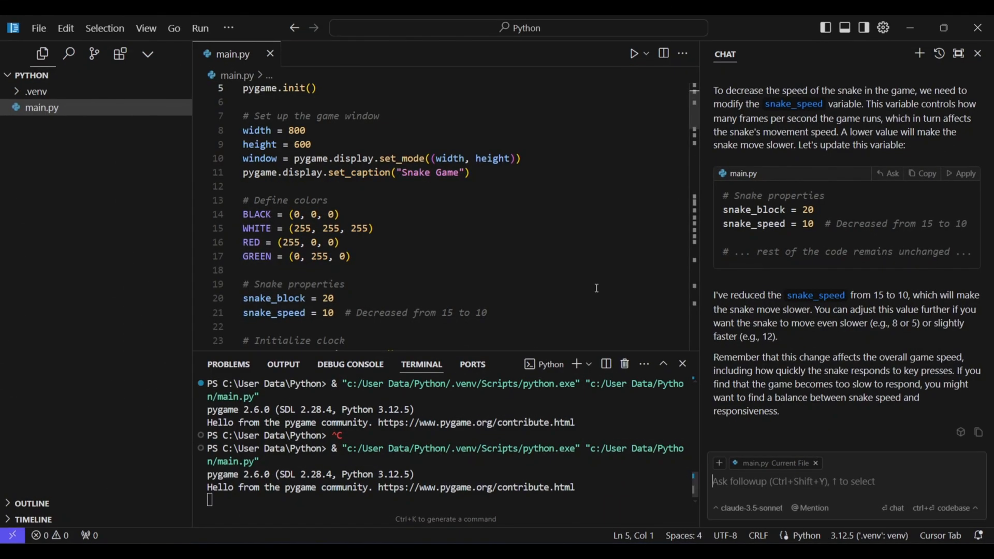
# - Ask the AI to make the snake pink, apply it to the entire file, and accept
pyautogui.write('Now i')
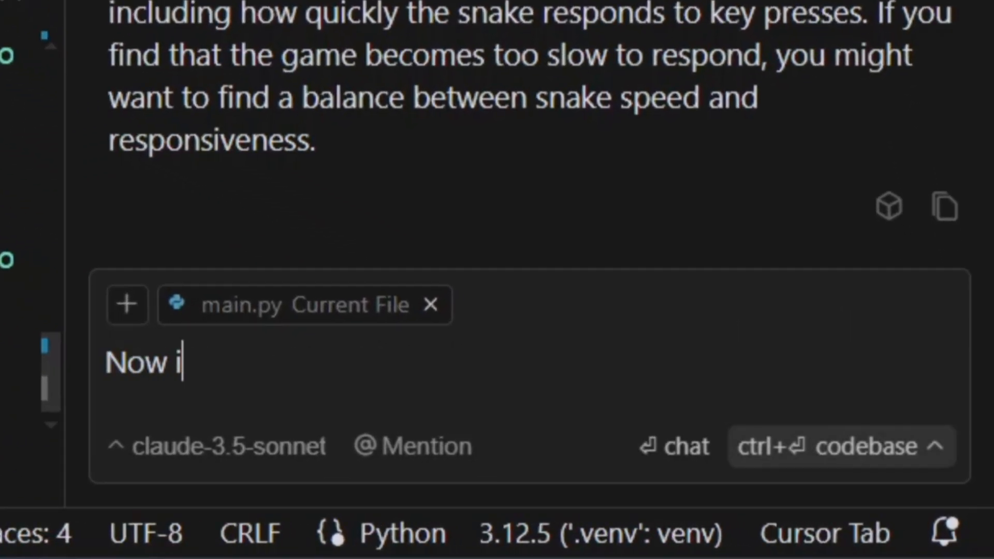
pyautogui.write('want to make the colour o')
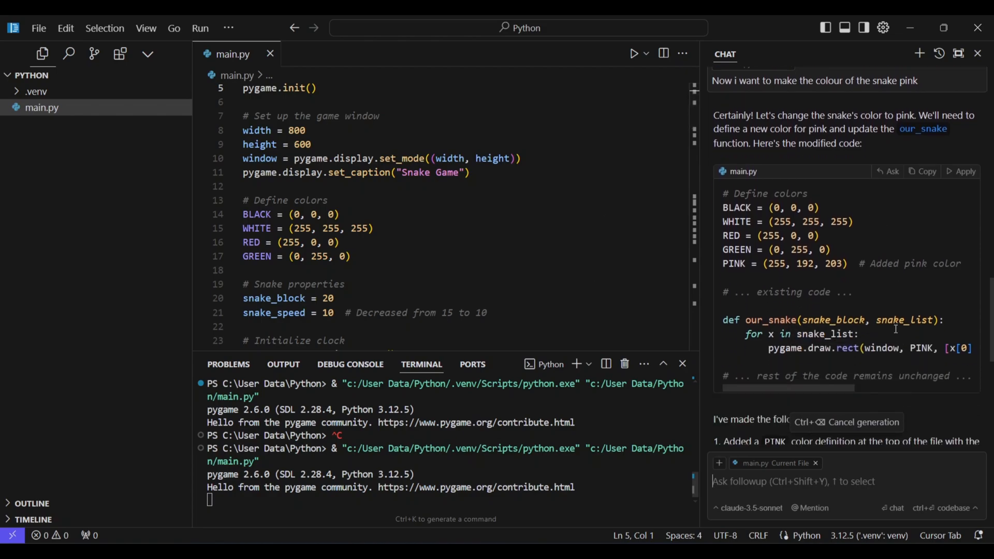
pyautogui.click(963, 171)
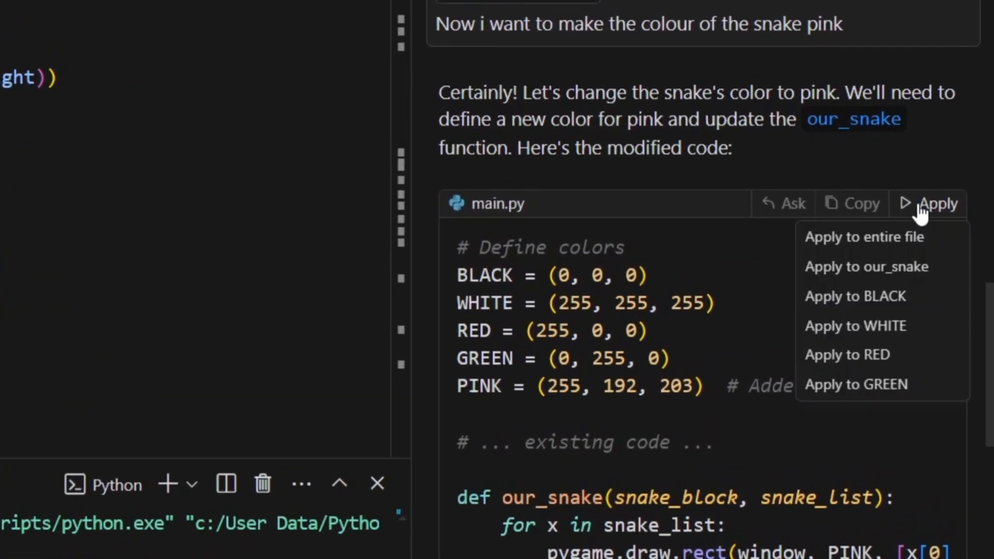
pyautogui.click(863, 237)
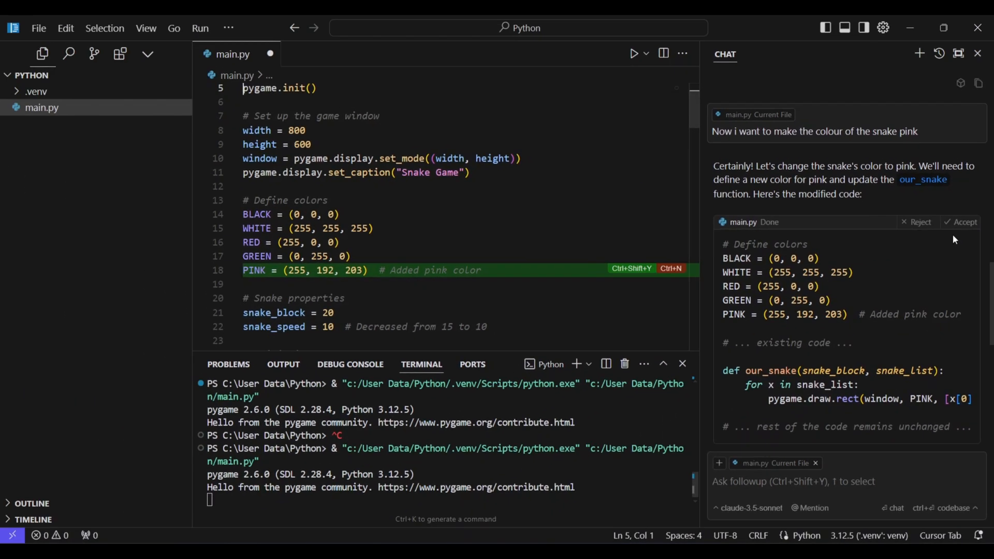
pyautogui.click(632, 53)
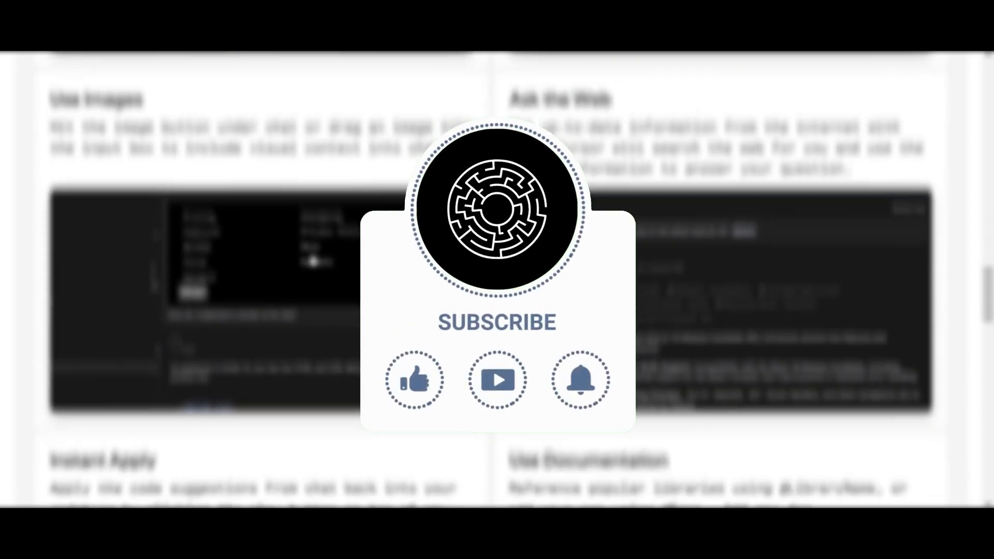
pyautogui.scroll(-3)
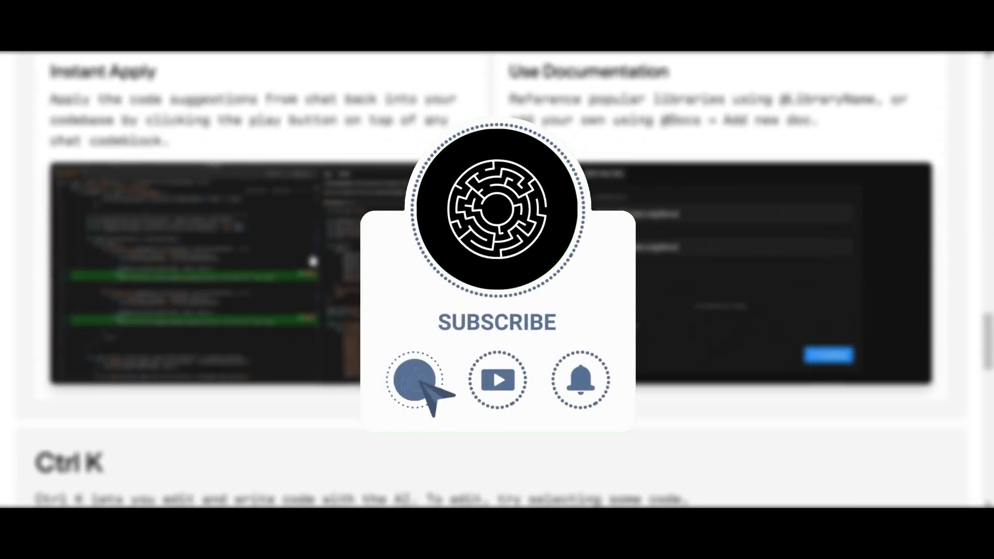
pyautogui.scroll(-3)
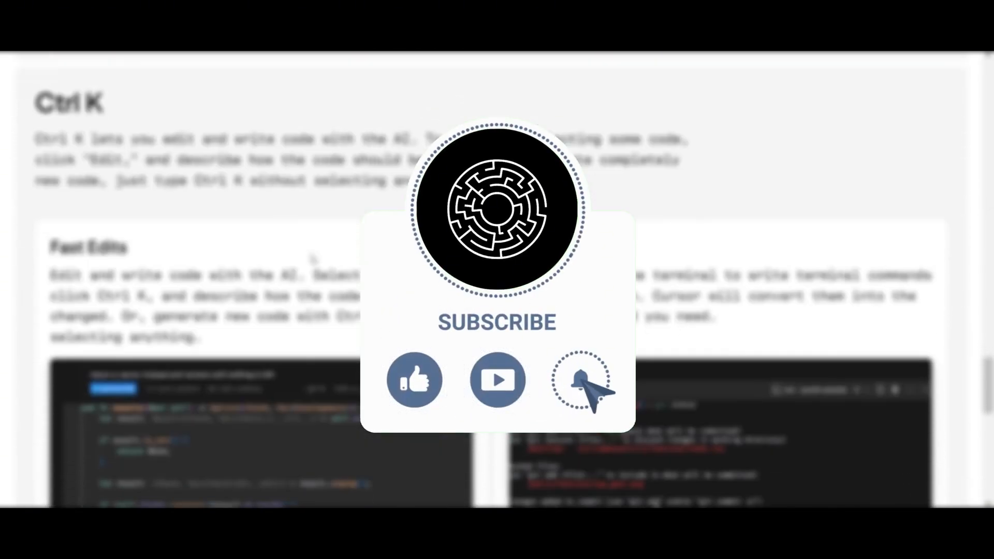